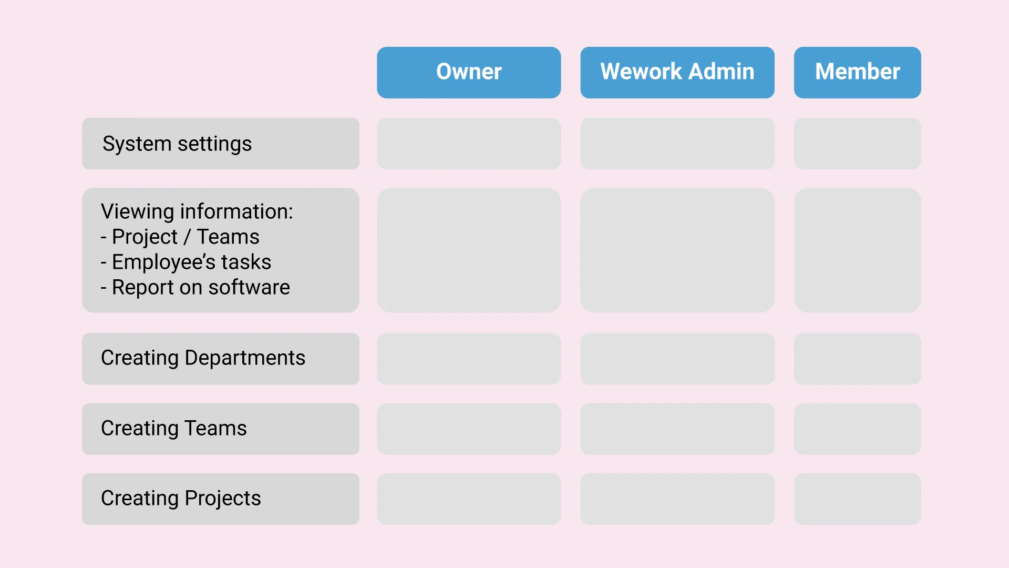
Reveal the Owner column checkmarks for system settings, viewing information and creating departments/teams.
{"action": "left_click", "coordinate": [469, 144]}
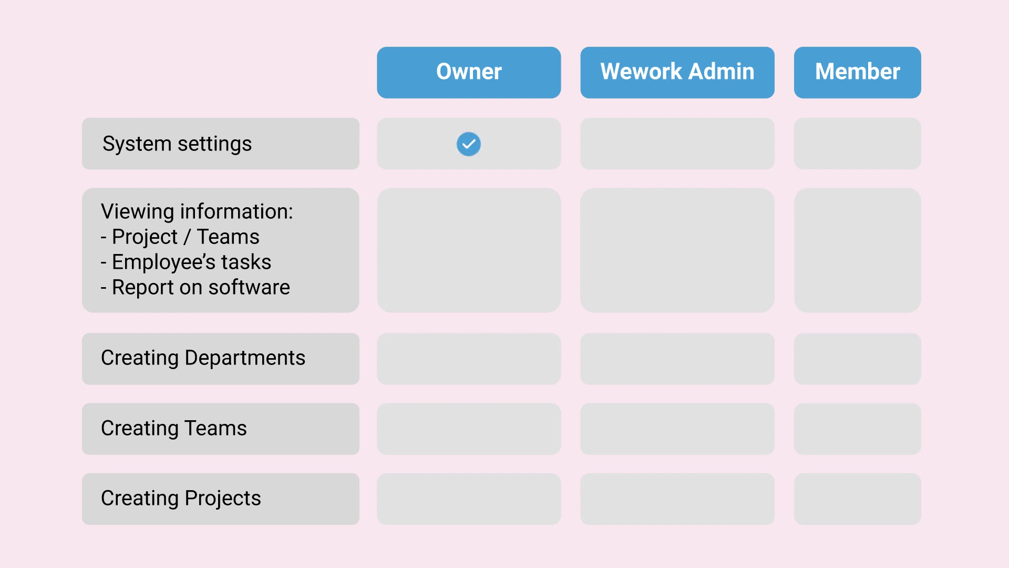
{"action": "left_click", "coordinate": [469, 249]}
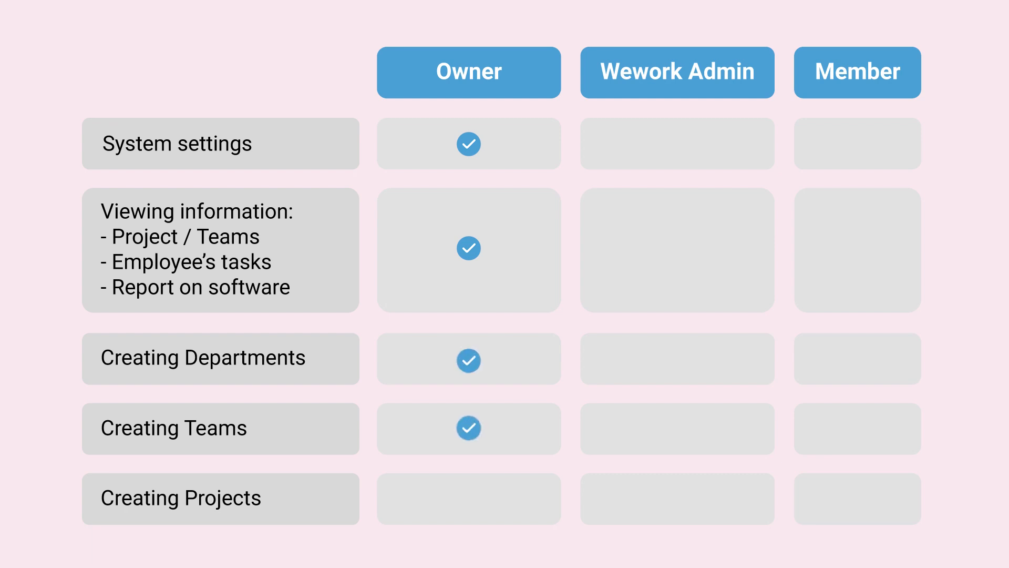
{"action": "left_click", "coordinate": [469, 498]}
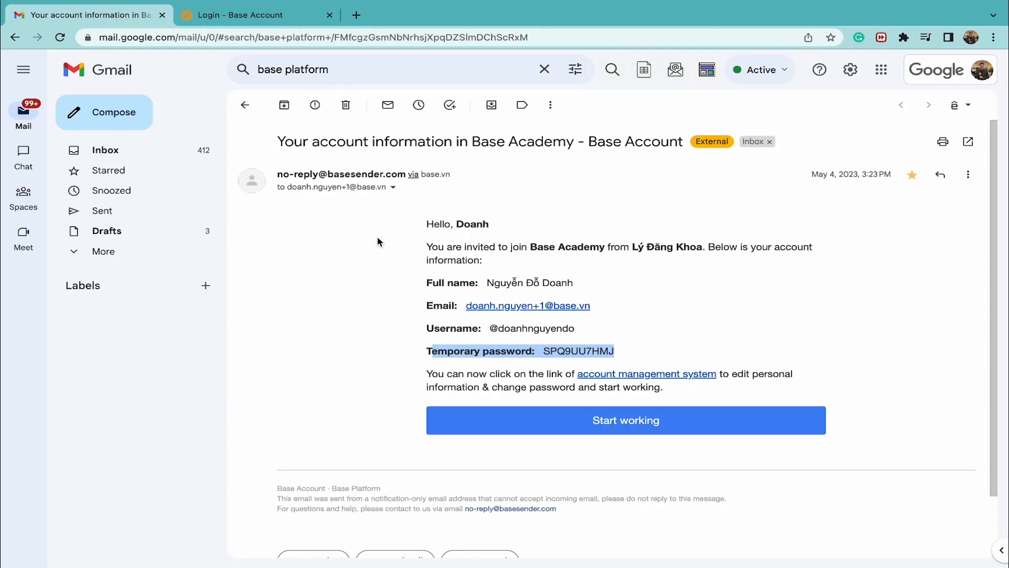
Copy the temporary password from the Base Academy invitation and return to the Base Account login.
{"action": "left_click", "coordinate": [296, 69]}
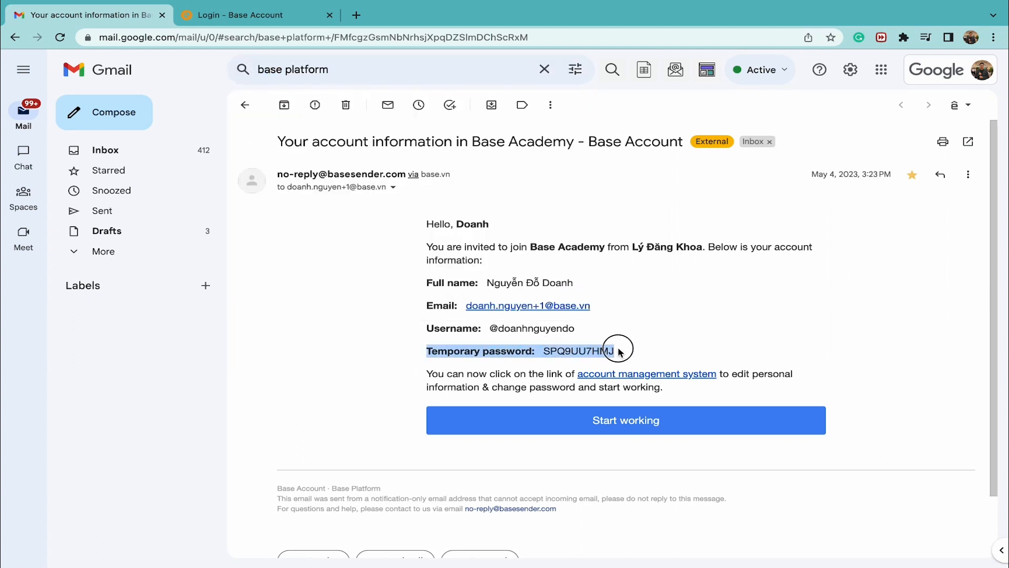
{"action": "left_click", "coordinate": [256, 14]}
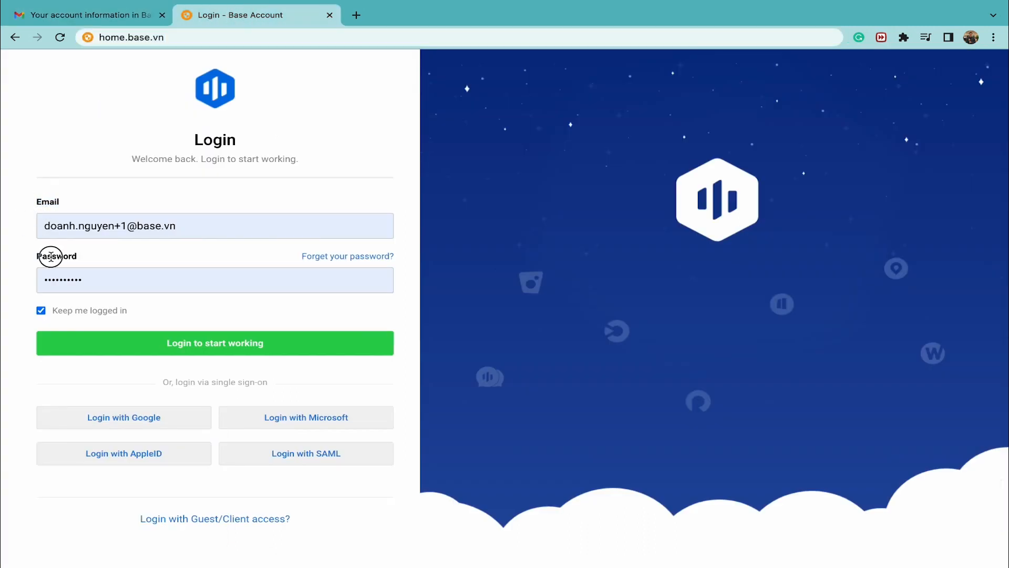
Log in with the filled credentials and search 'we' to launch Base Wework.
{"action": "left_click", "coordinate": [215, 343]}
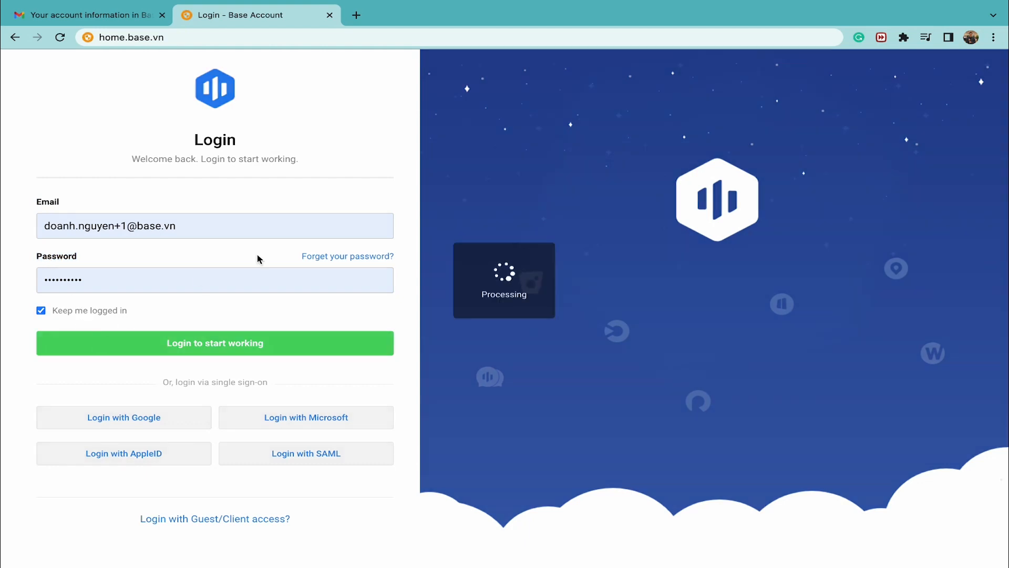
{"action": "left_click", "coordinate": [215, 343]}
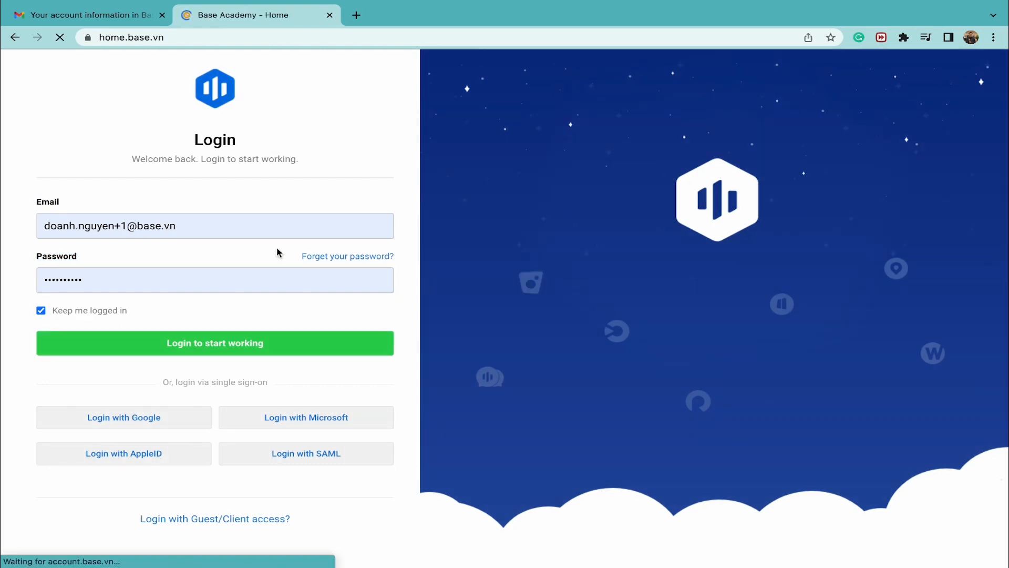
{"action": "left_click", "coordinate": [214, 343]}
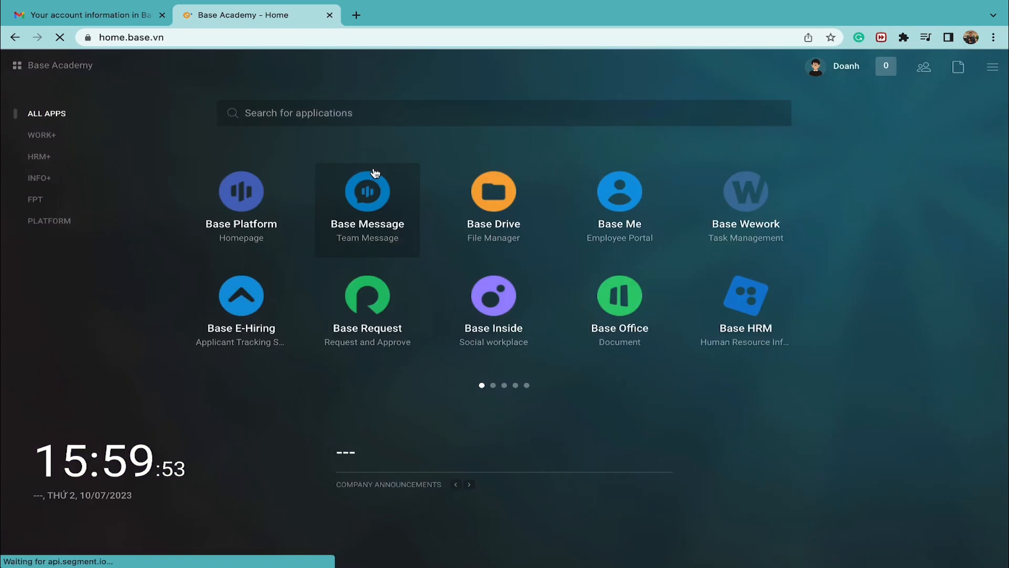
{"action": "type", "text": "we"}
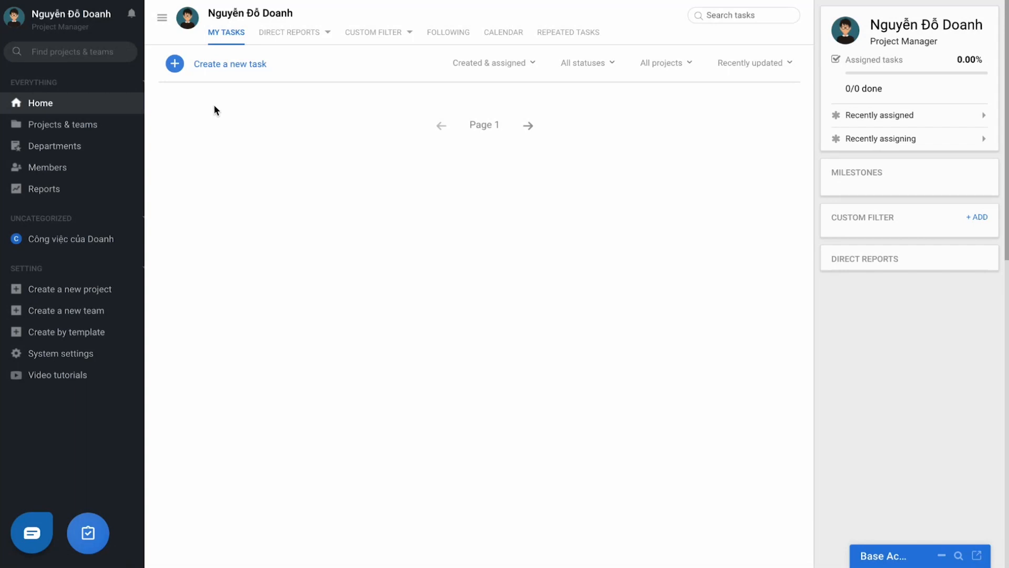
{"action": "mouse_move", "coordinate": [6, 28]}
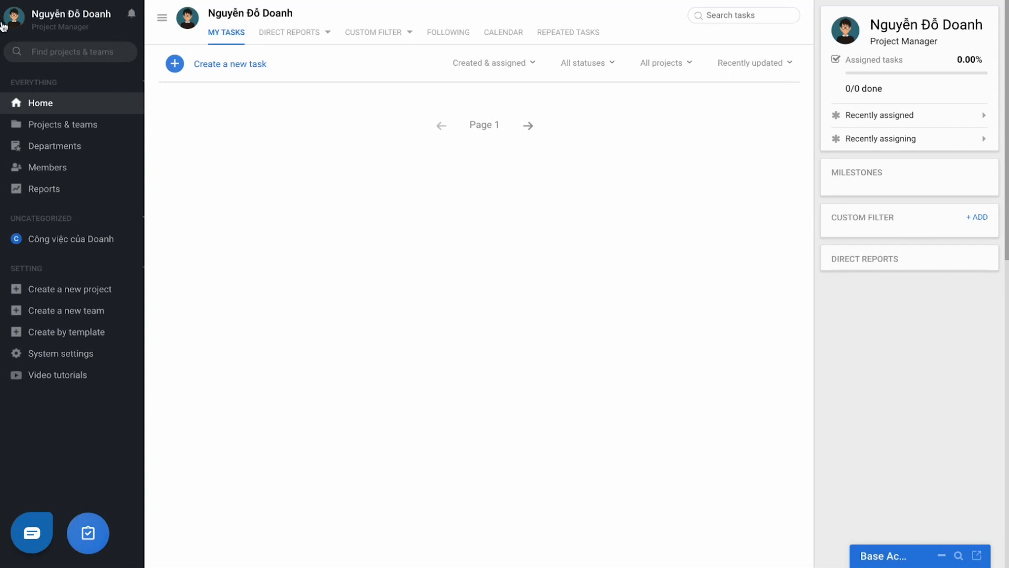
{"action": "mouse_move", "coordinate": [53, 145]}
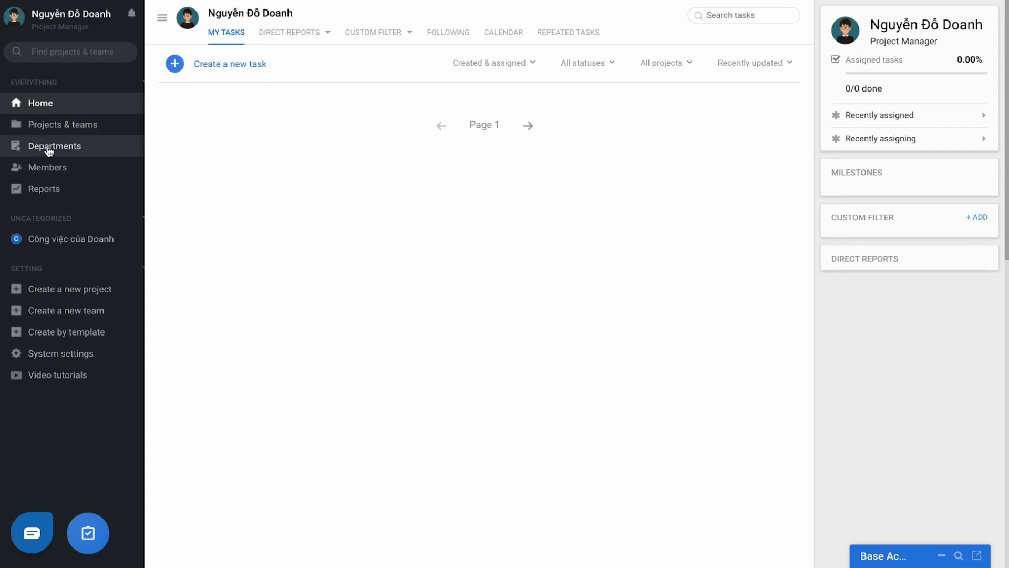
{"action": "left_click", "coordinate": [54, 145]}
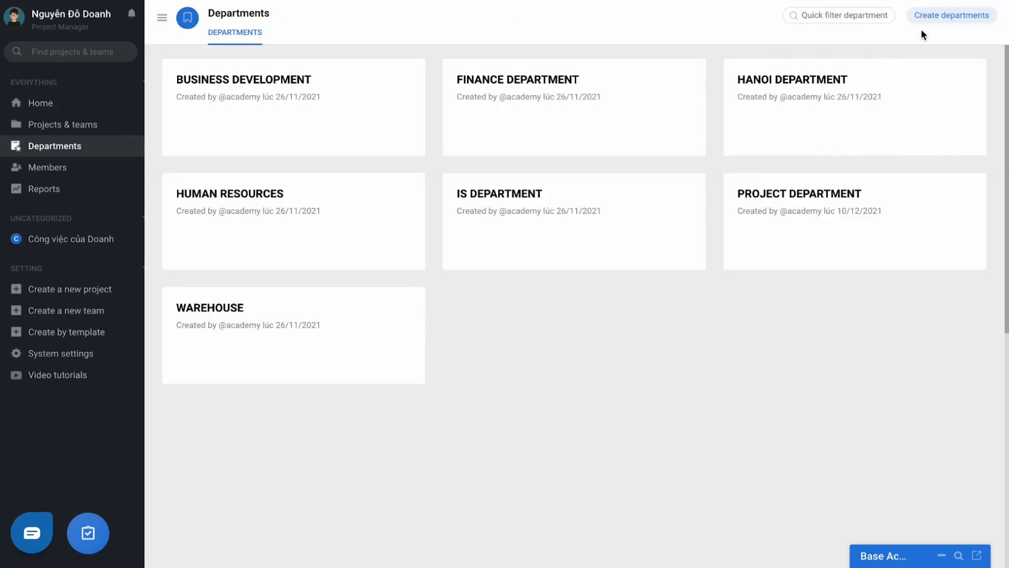
{"action": "left_click", "coordinate": [951, 15]}
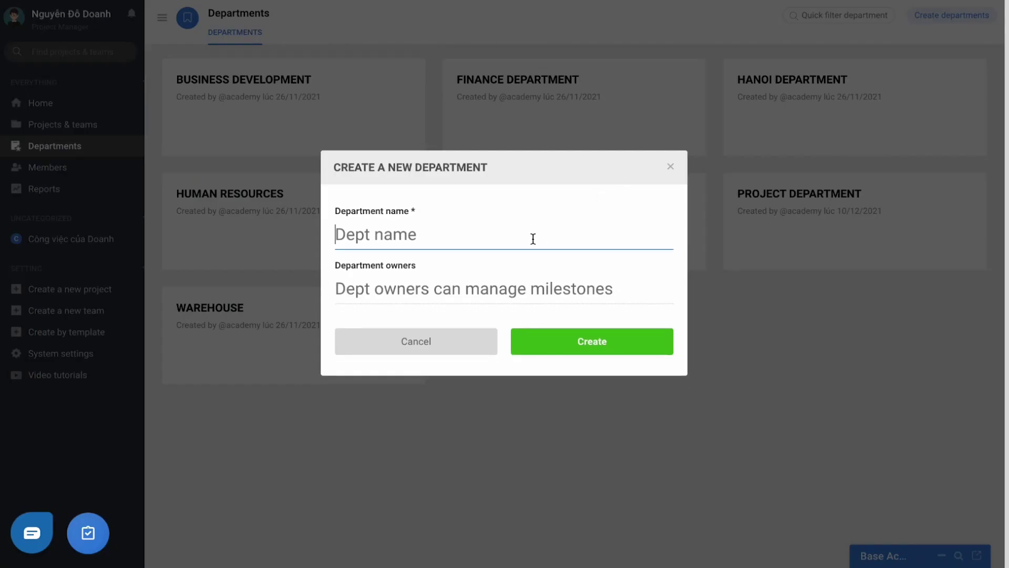
{"action": "type", "text": "SALES & MARKETING"}
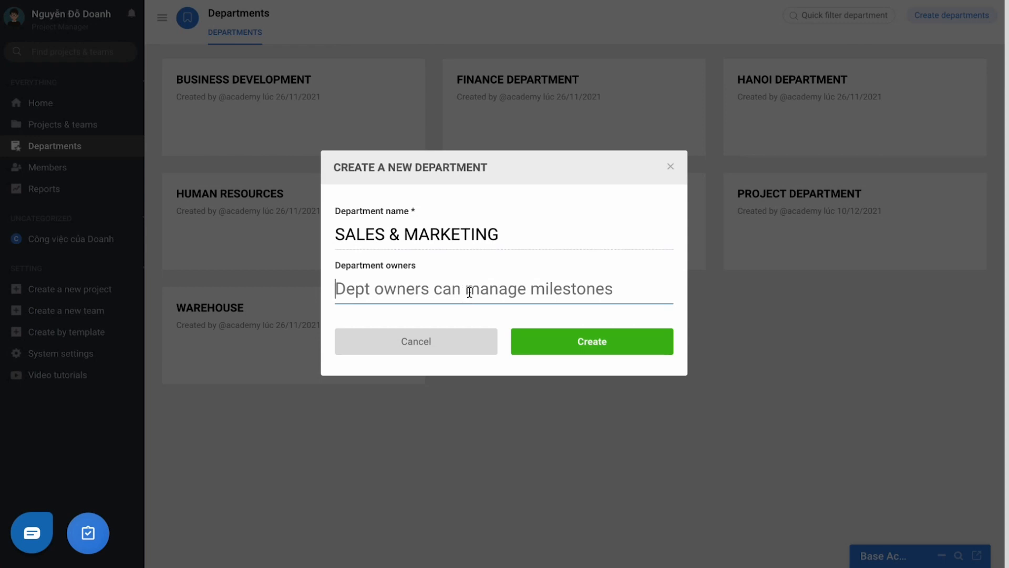
{"action": "type", "text": "@"}
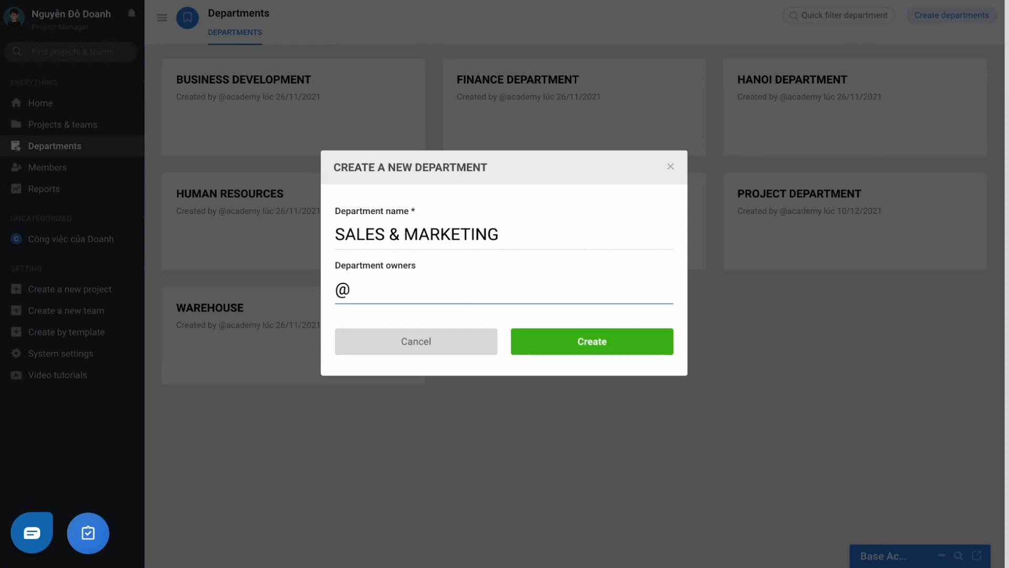
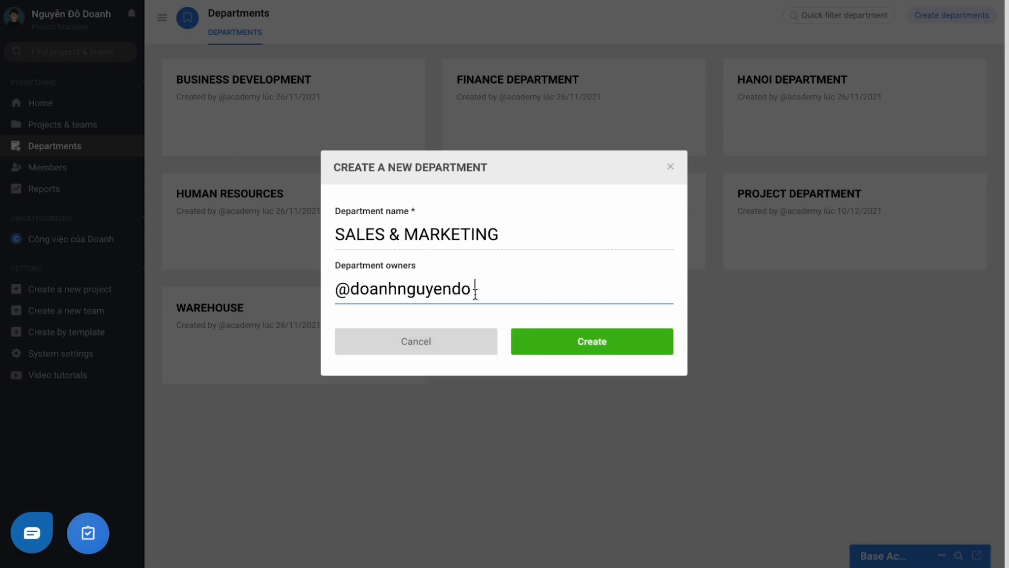
{"action": "left_click", "coordinate": [590, 341]}
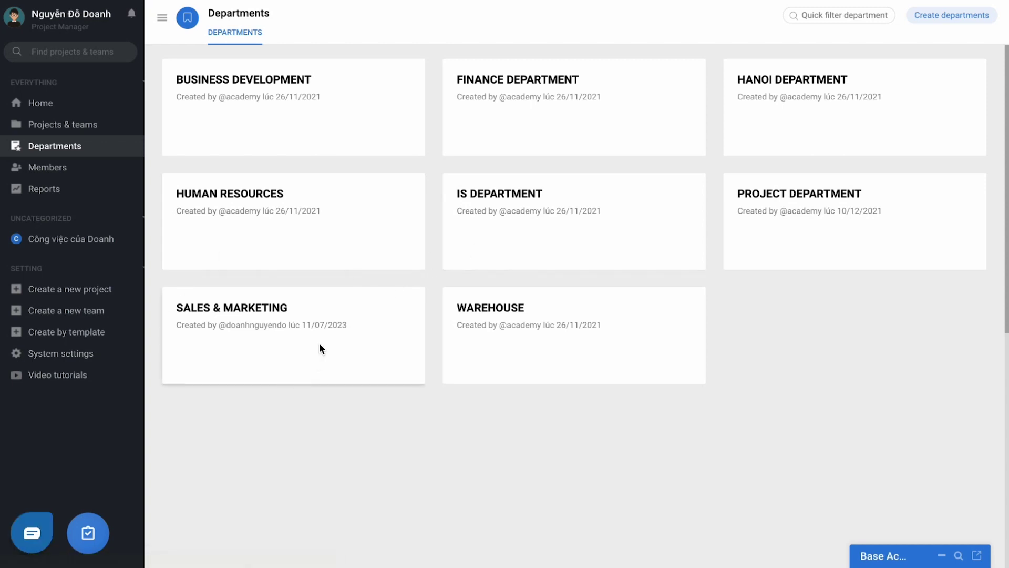
{"action": "mouse_move", "coordinate": [305, 138]}
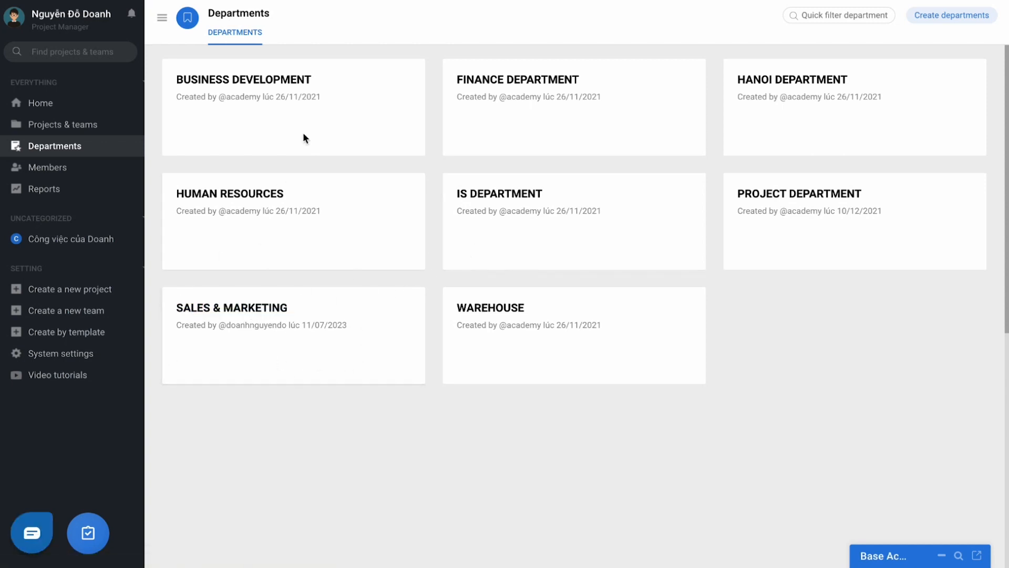
{"action": "mouse_move", "coordinate": [353, 123]}
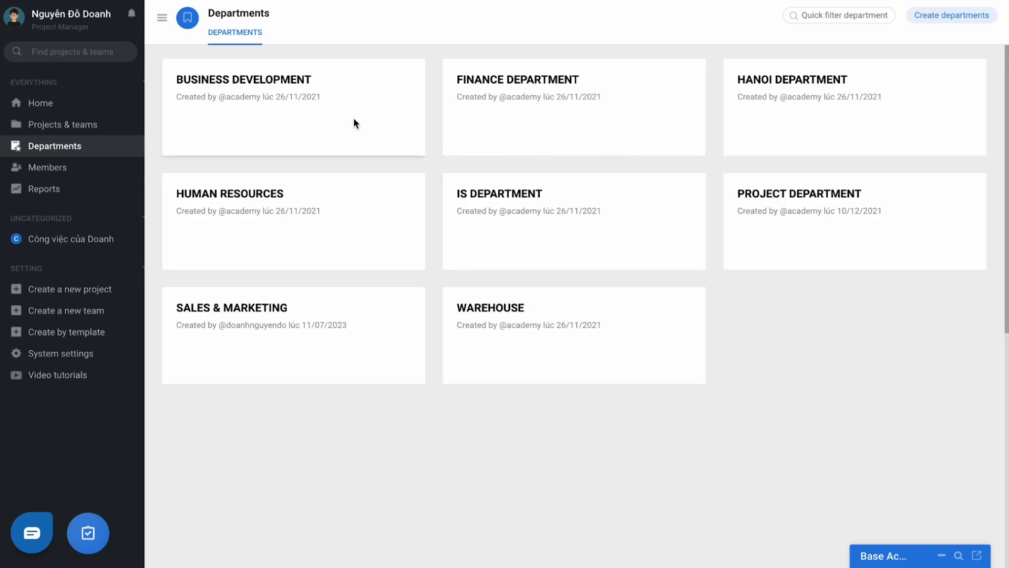
{"action": "left_click", "coordinate": [230, 307]}
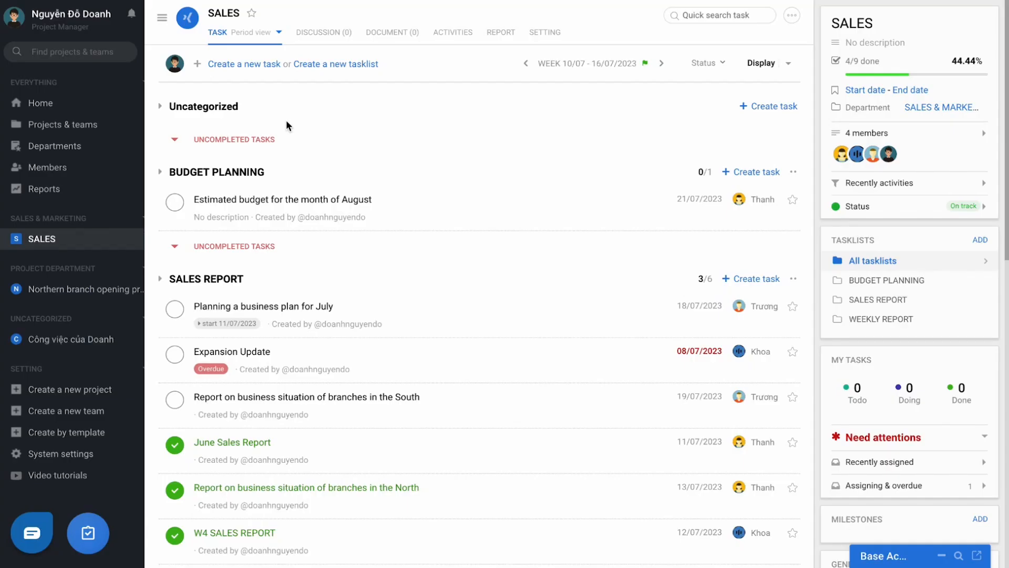
{"action": "mouse_move", "coordinate": [285, 142]}
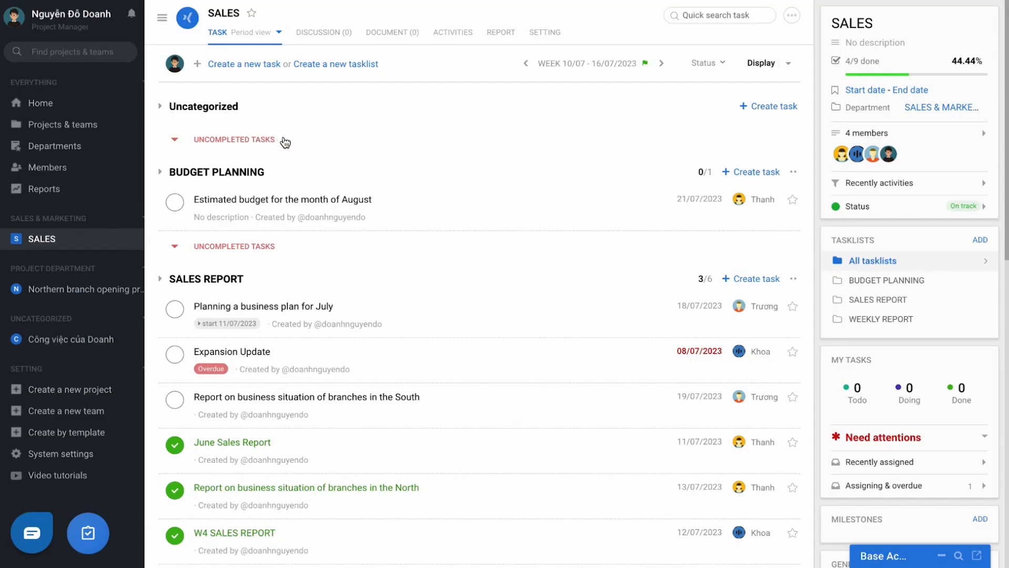
{"action": "mouse_move", "coordinate": [261, 17]}
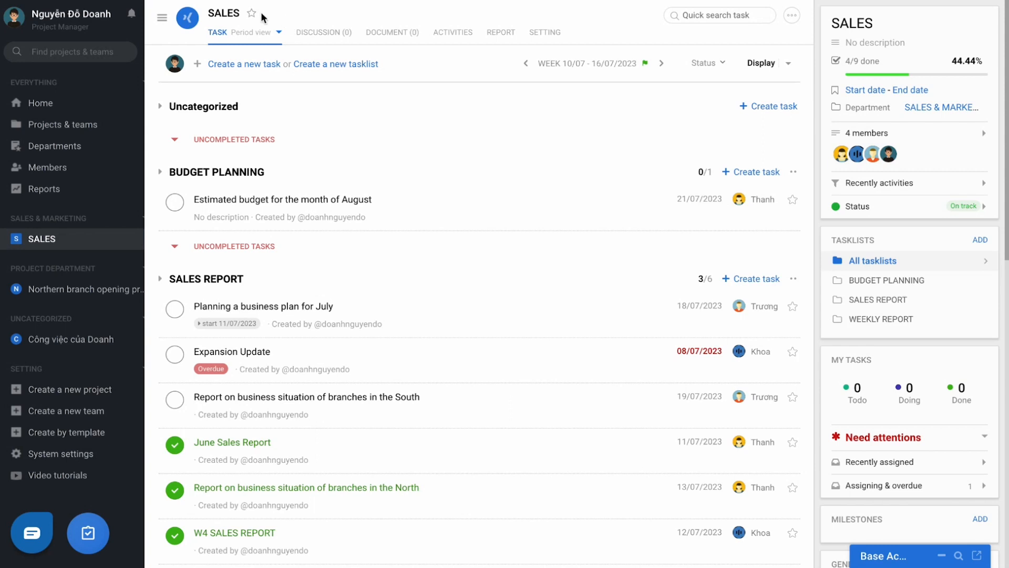
Show the SALES project's tasks in Period view for the week of 17/07.
{"action": "left_click", "coordinate": [260, 33]}
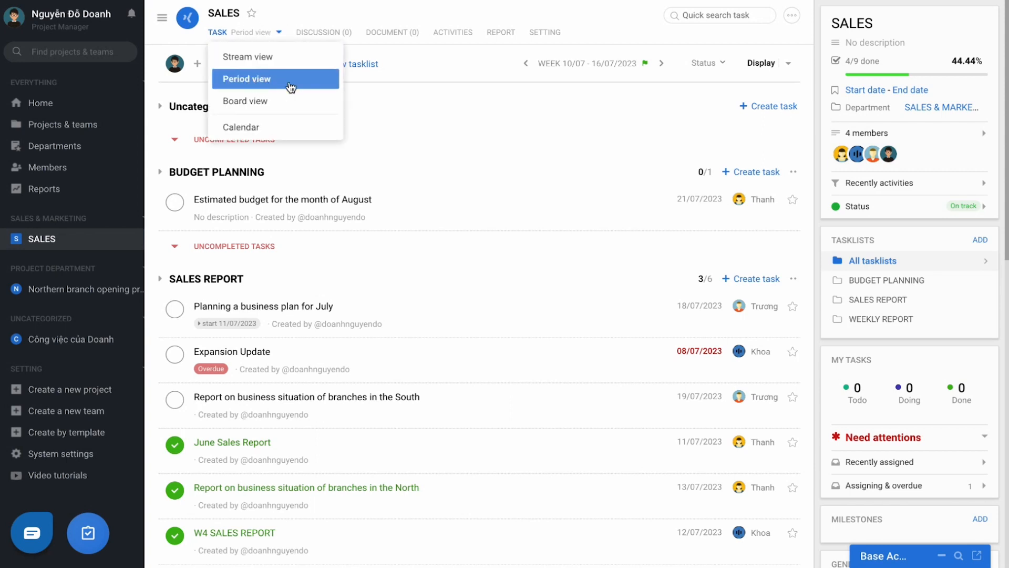
{"action": "left_click", "coordinate": [246, 79]}
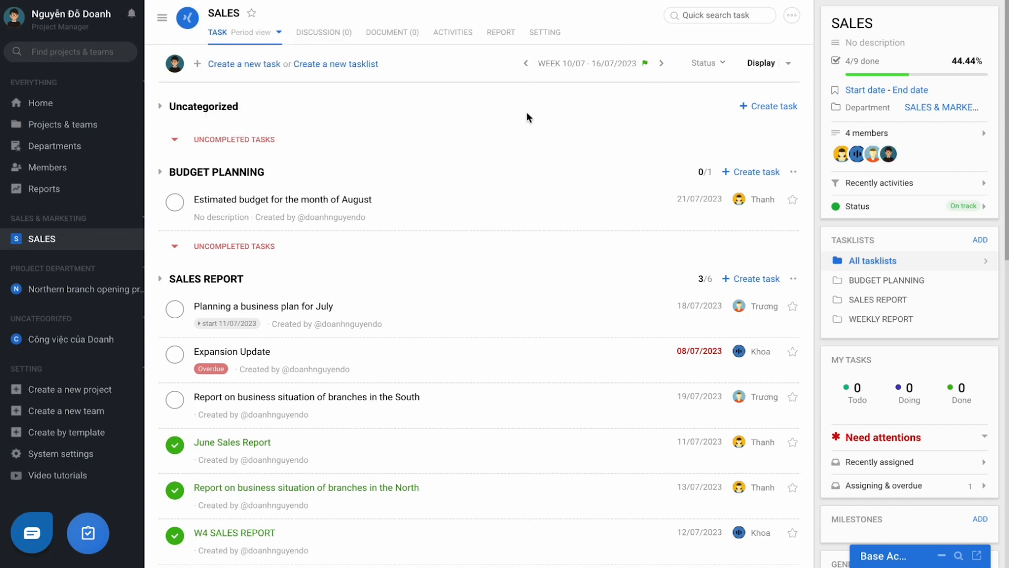
{"action": "mouse_move", "coordinate": [406, 214]}
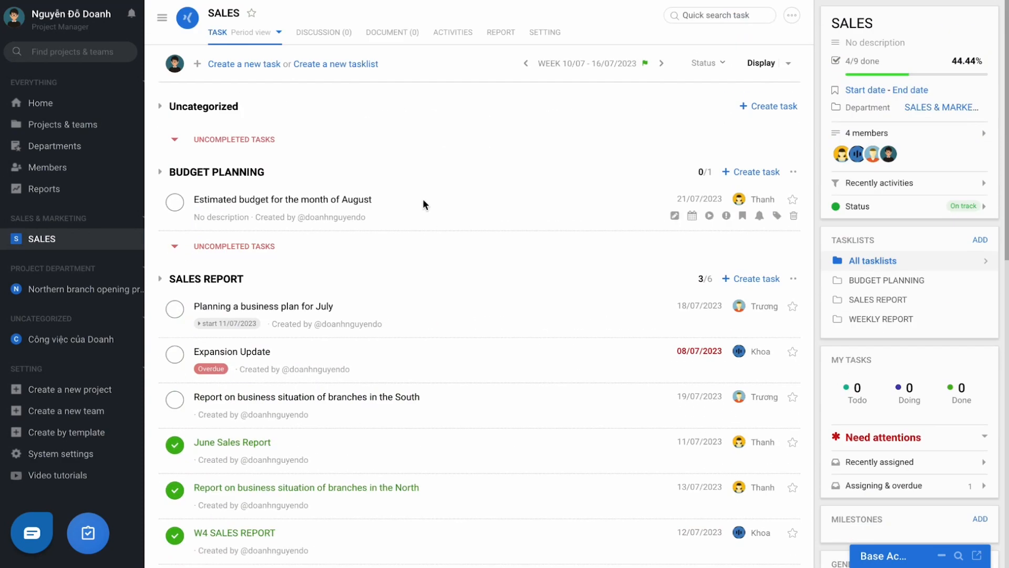
{"action": "left_click", "coordinate": [661, 63]}
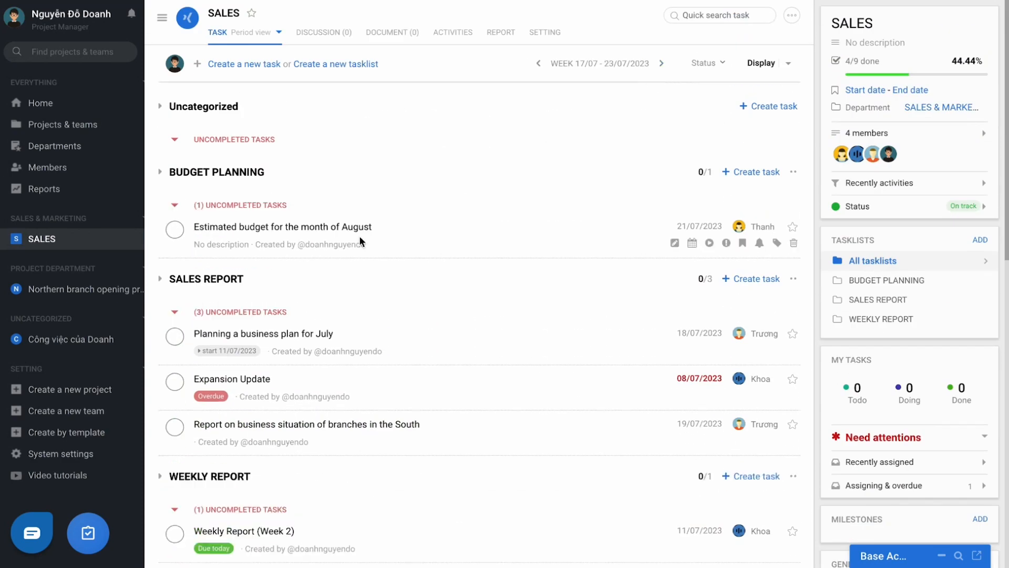
{"action": "scroll", "scroll_direction": "down", "scroll_amount": 3}
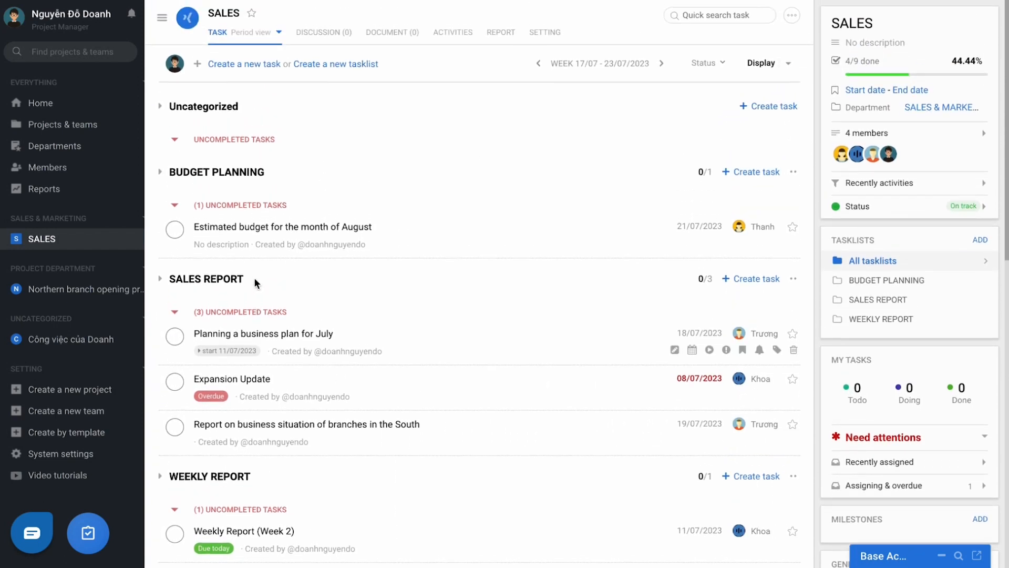
Switch the SALES tasks to the Stream view of recent tasks and browse it.
{"action": "left_click", "coordinate": [248, 33]}
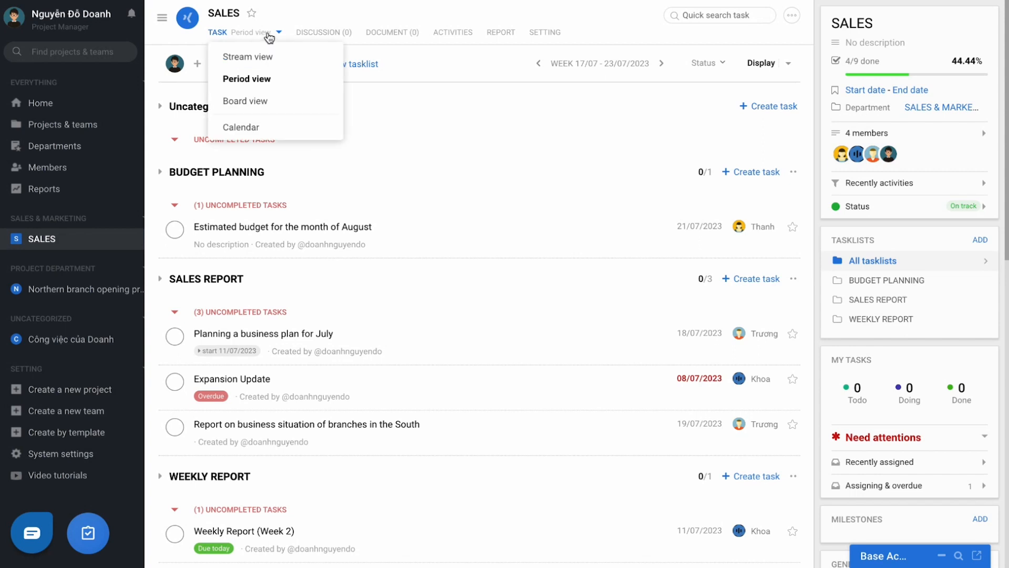
{"action": "left_click", "coordinate": [246, 57]}
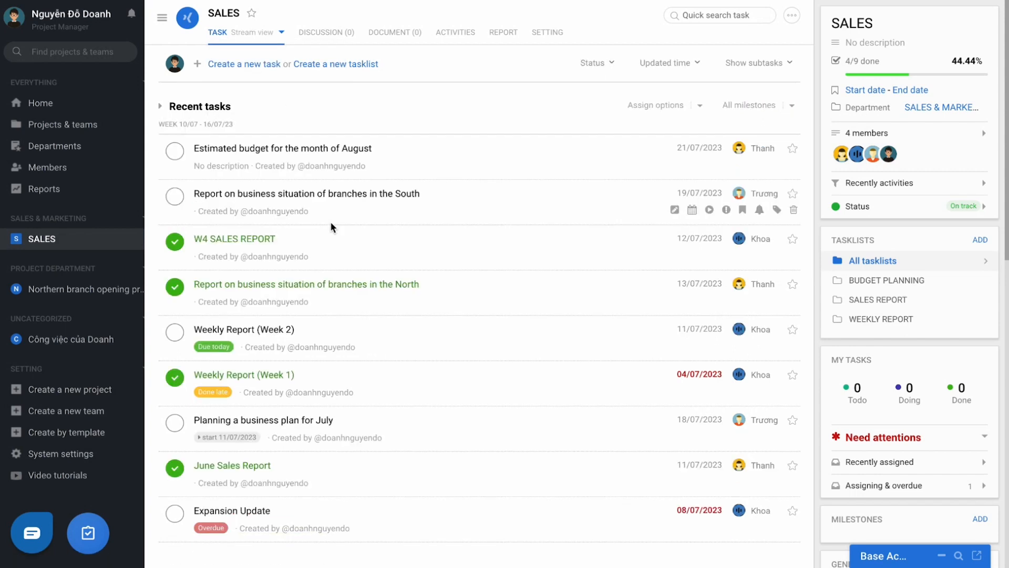
{"action": "scroll", "scroll_direction": "down", "scroll_amount": 3}
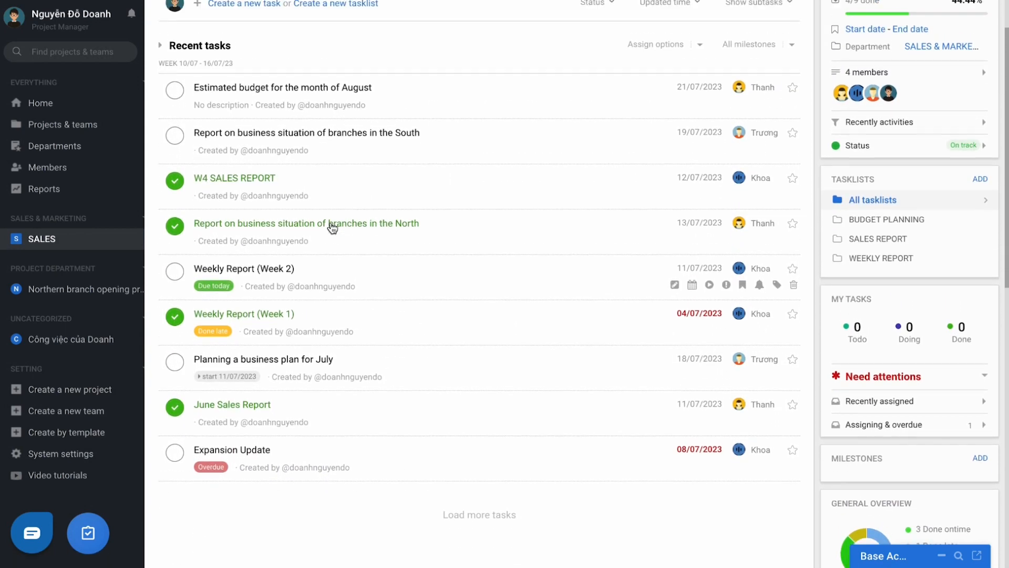
{"action": "scroll", "scroll_direction": "up", "scroll_amount": 3}
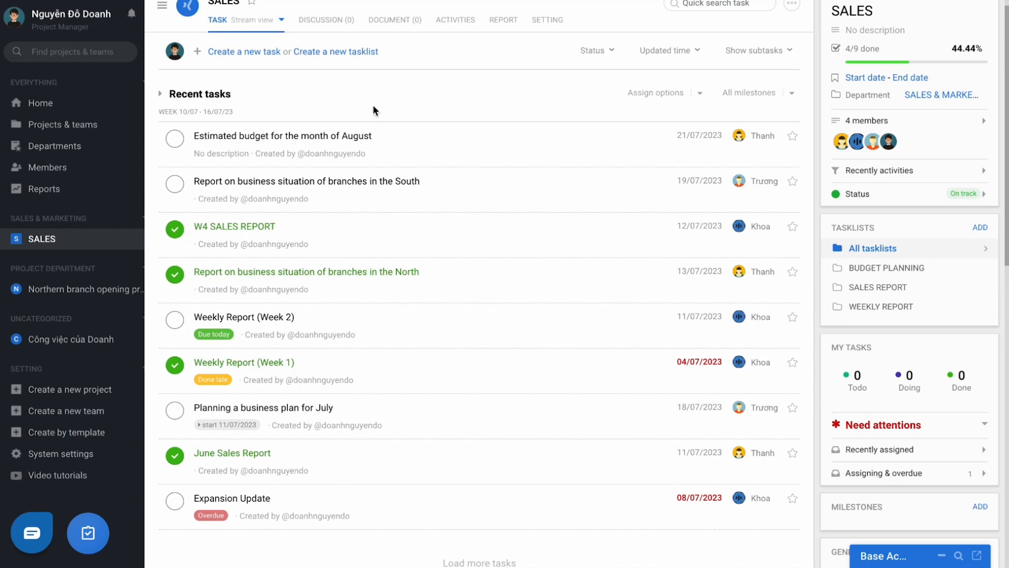
{"action": "mouse_move", "coordinate": [80, 288]}
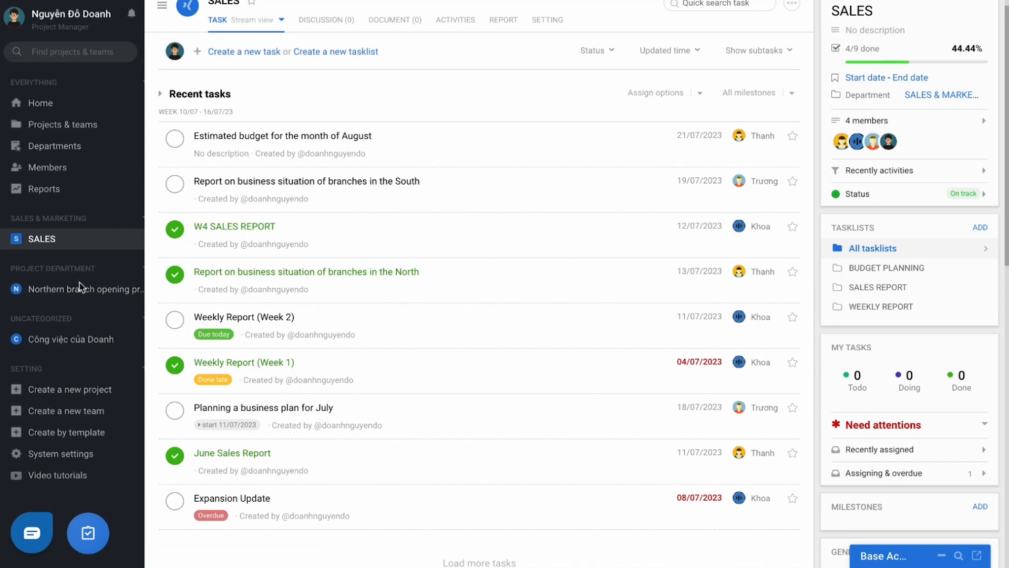
{"action": "left_click", "coordinate": [85, 289]}
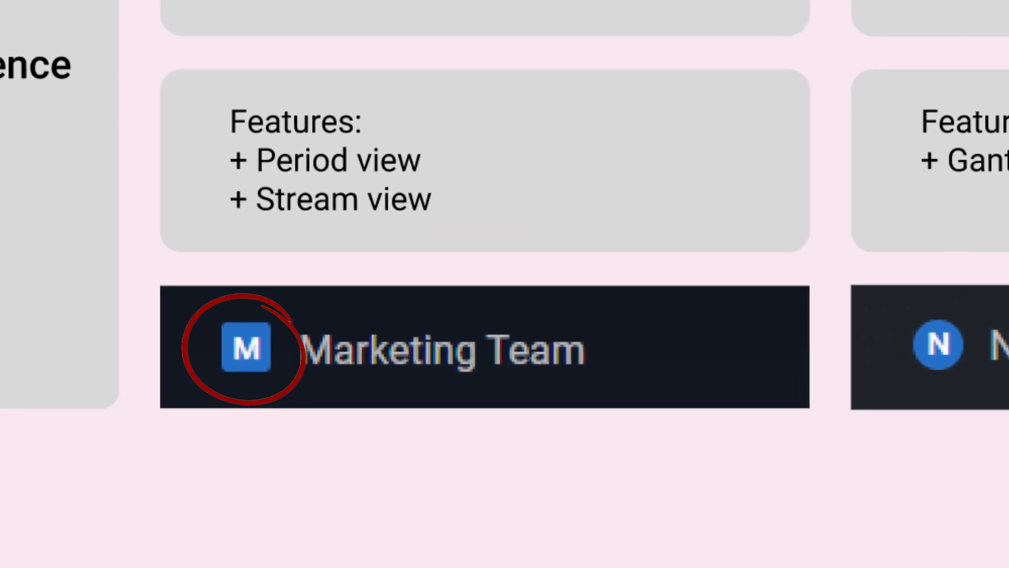
Enter System settings to reach the Base Academy company information form.
{"action": "scroll", "scroll_direction": "right", "scroll_amount": 3}
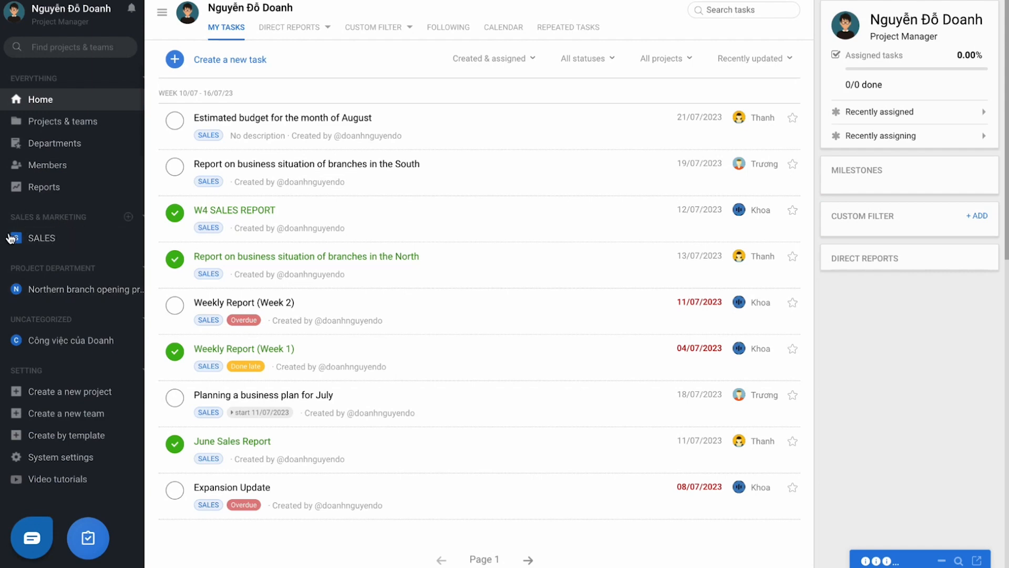
{"action": "mouse_move", "coordinate": [42, 238]}
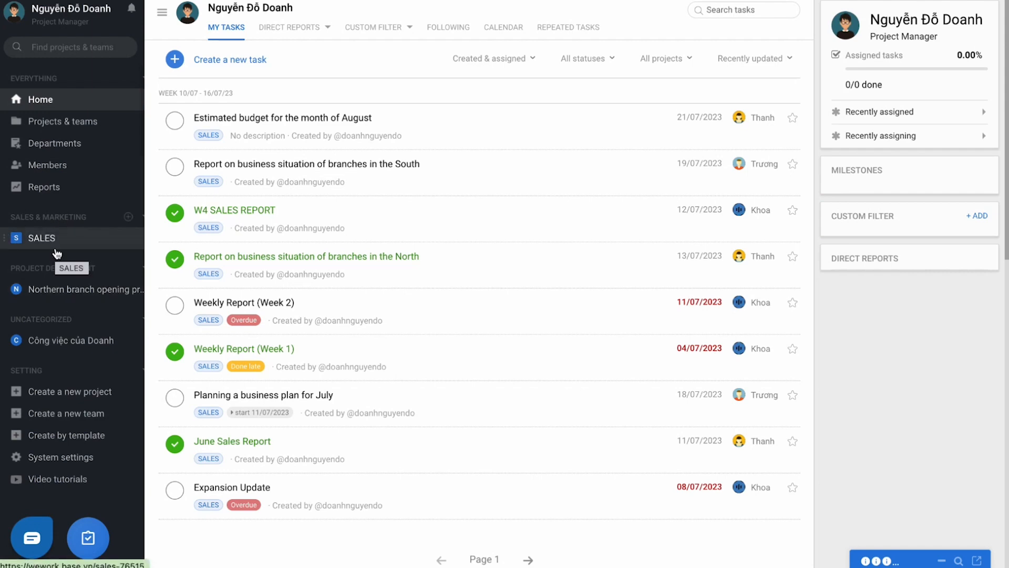
{"action": "mouse_move", "coordinate": [21, 285]}
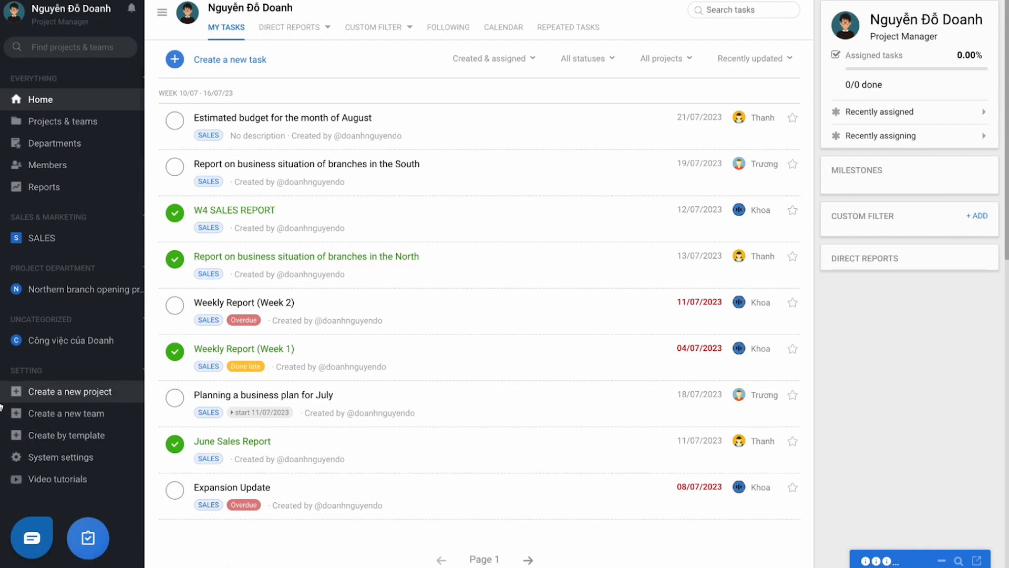
{"action": "mouse_move", "coordinate": [73, 340]}
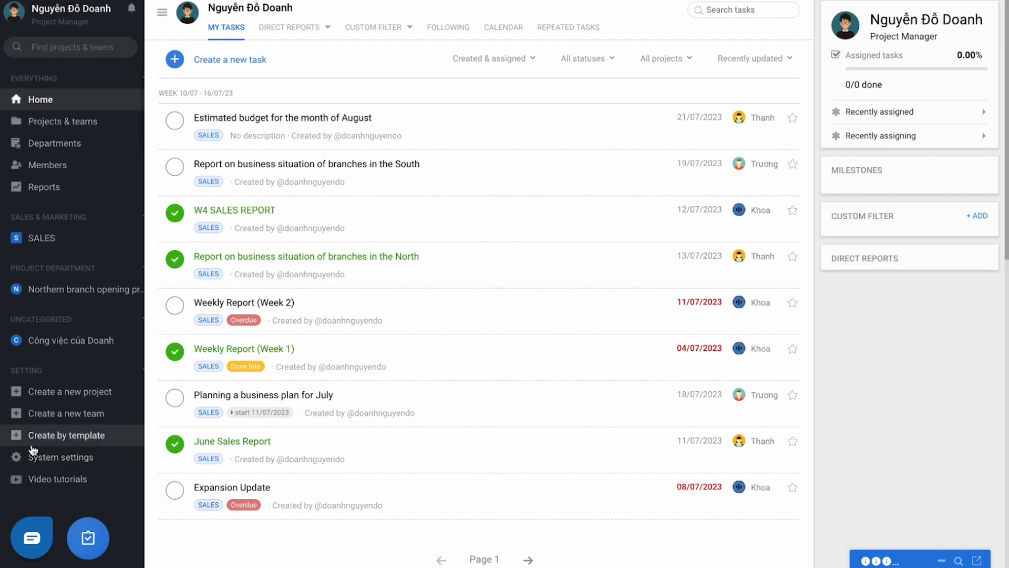
{"action": "left_click", "coordinate": [62, 456]}
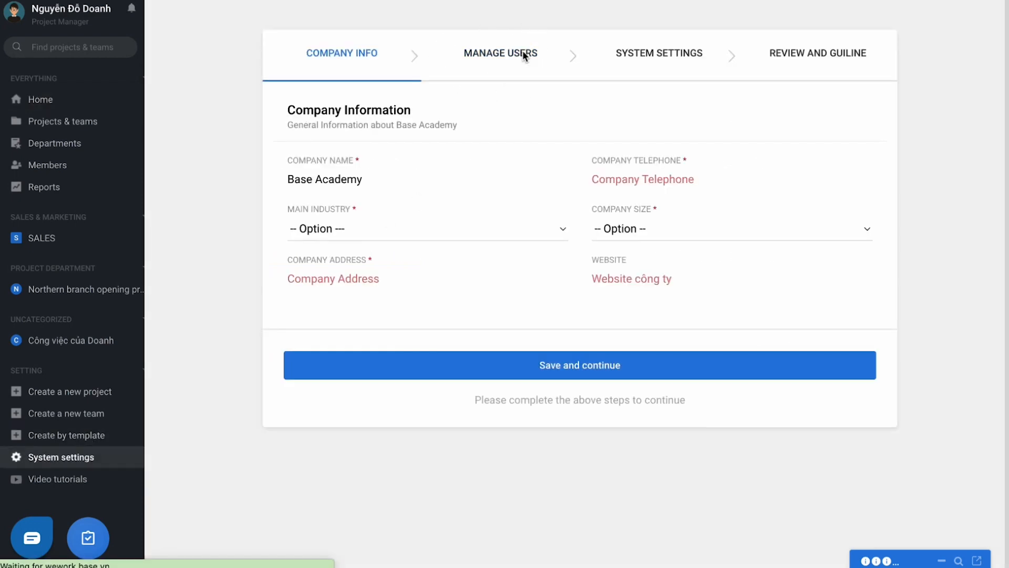
Keep Base Academy as System Owner and allow system owner, app admin and special user groups to create projects.
{"action": "left_click", "coordinate": [500, 52]}
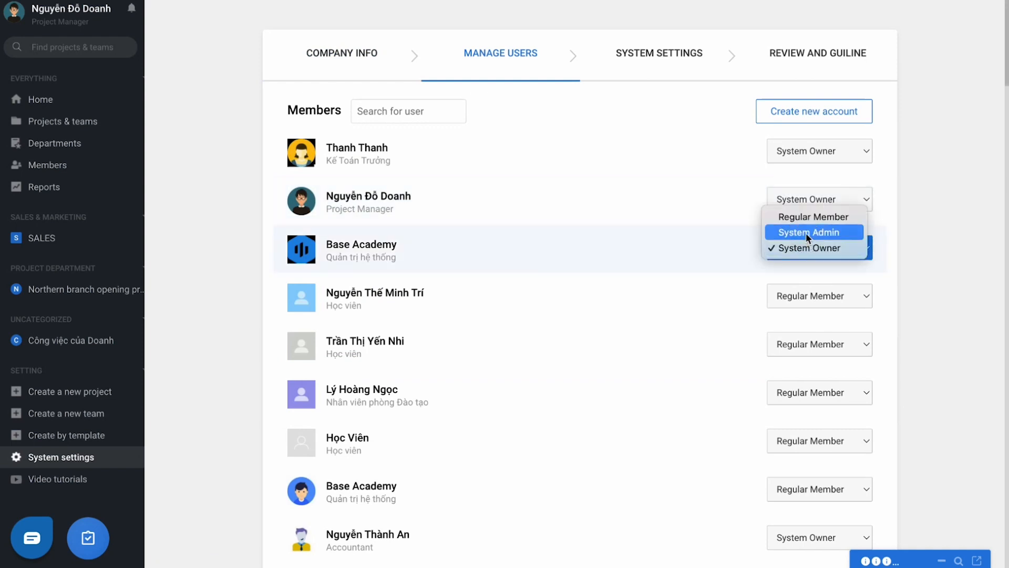
{"action": "left_click", "coordinate": [819, 296]}
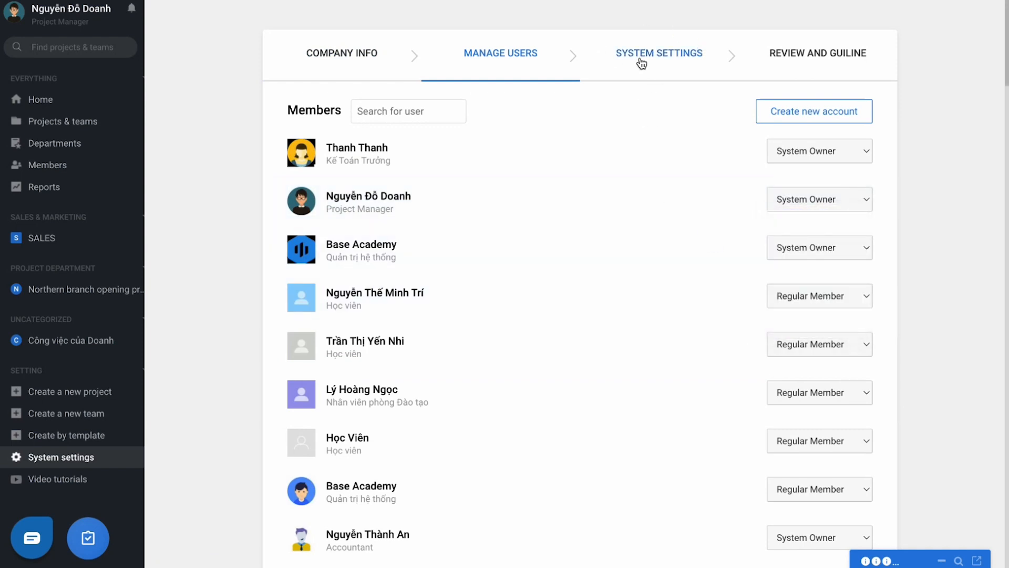
{"action": "left_click", "coordinate": [658, 53]}
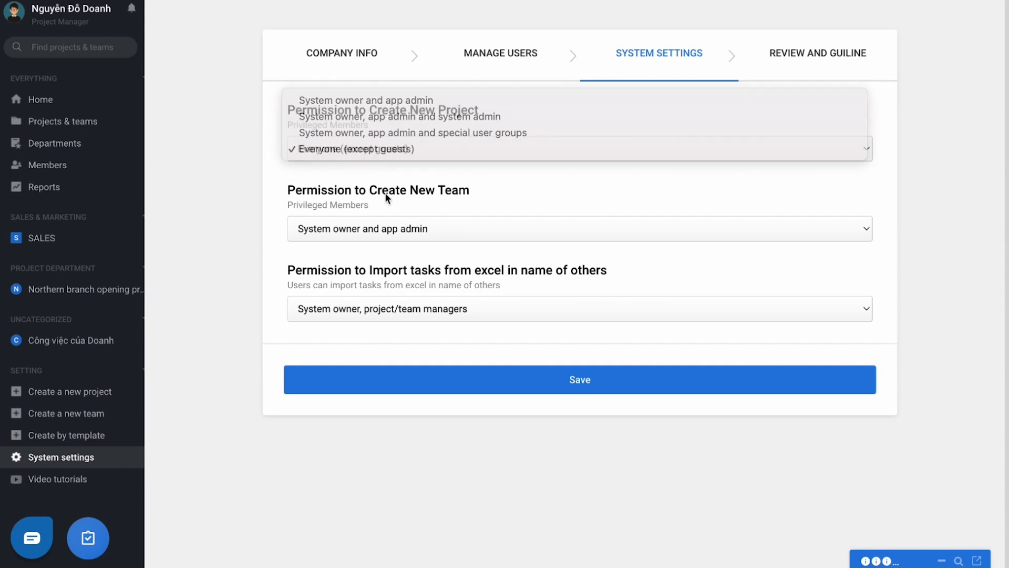
{"action": "mouse_move", "coordinate": [396, 133]}
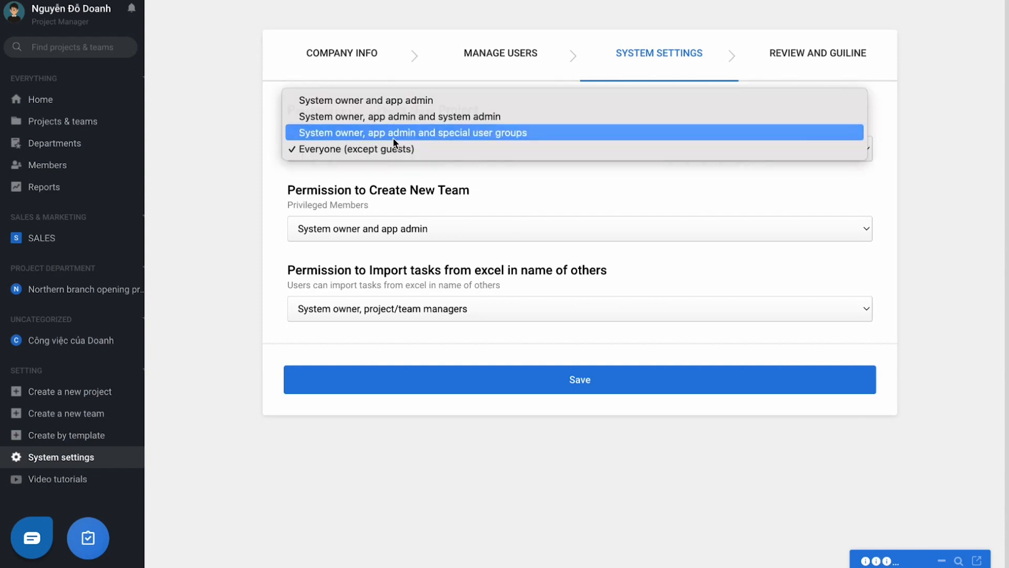
{"action": "left_click", "coordinate": [409, 132]}
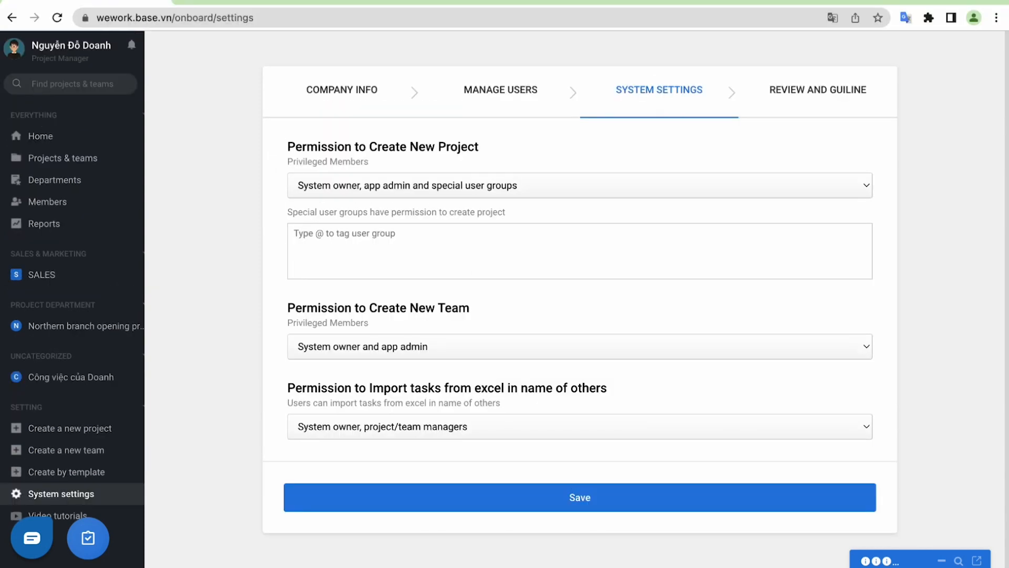
{"action": "left_click", "coordinate": [40, 135]}
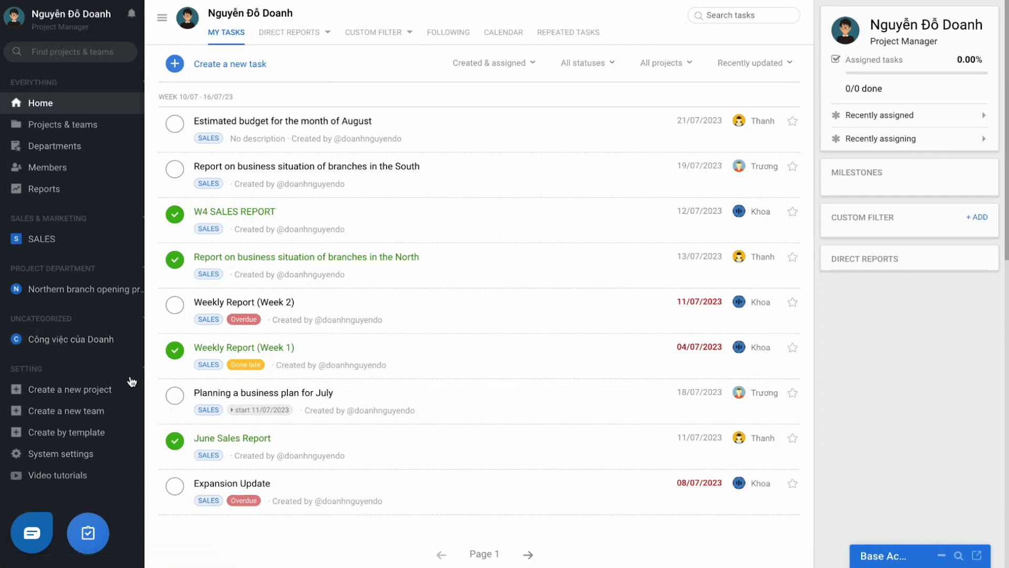
{"action": "mouse_move", "coordinate": [41, 385]}
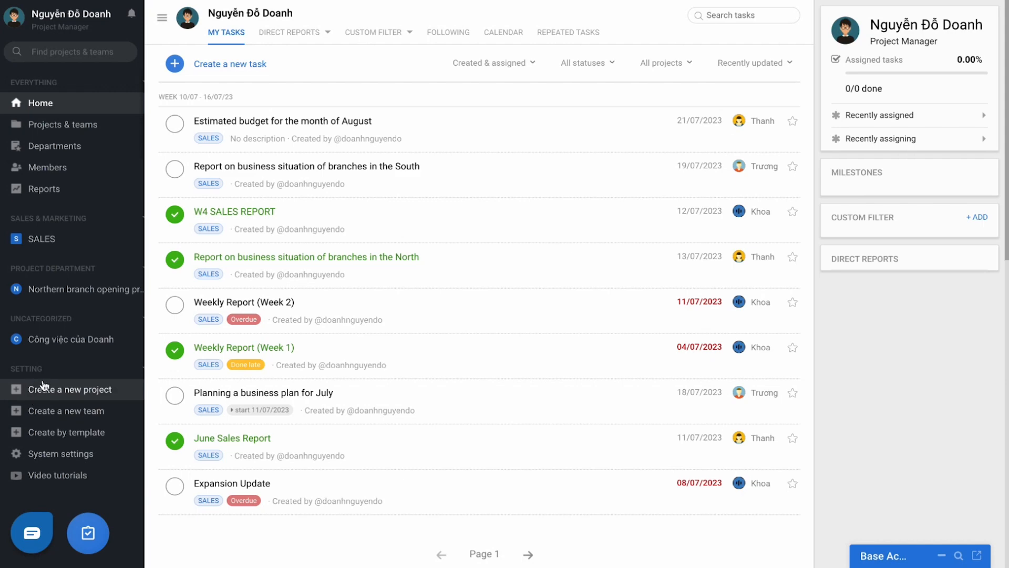
{"action": "left_click", "coordinate": [65, 410]}
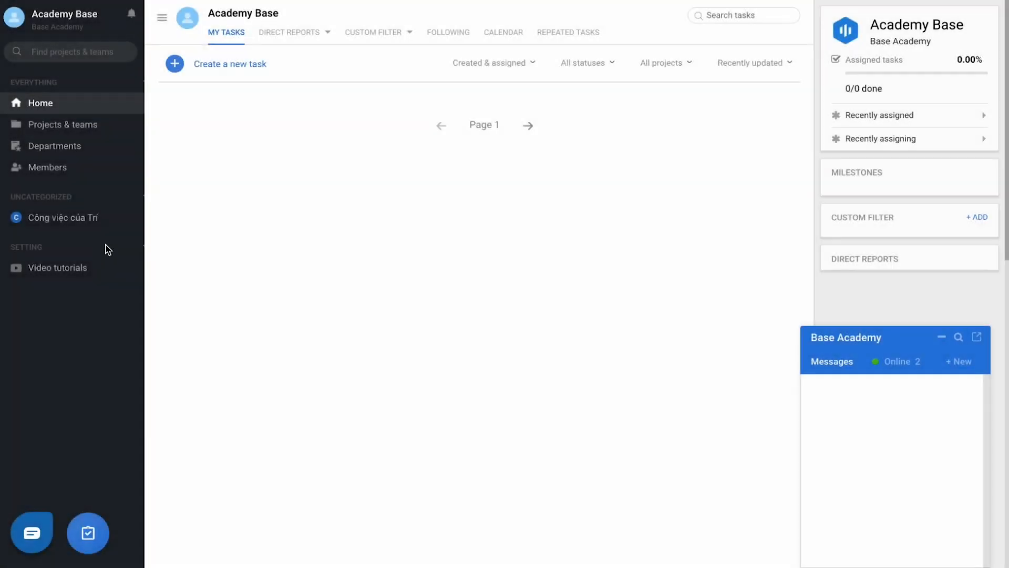
{"action": "mouse_move", "coordinate": [87, 335]}
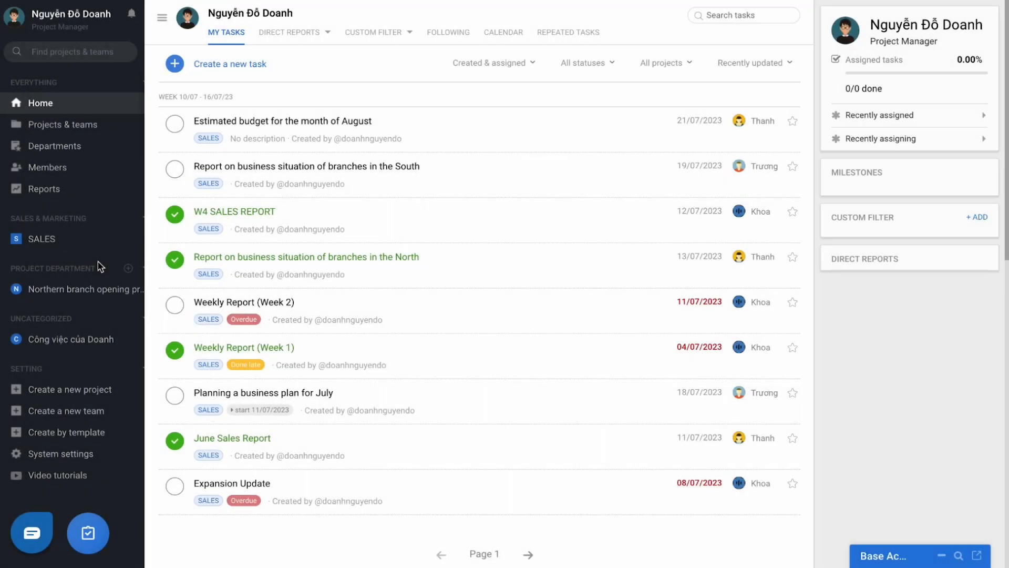
{"action": "mouse_move", "coordinate": [68, 415]}
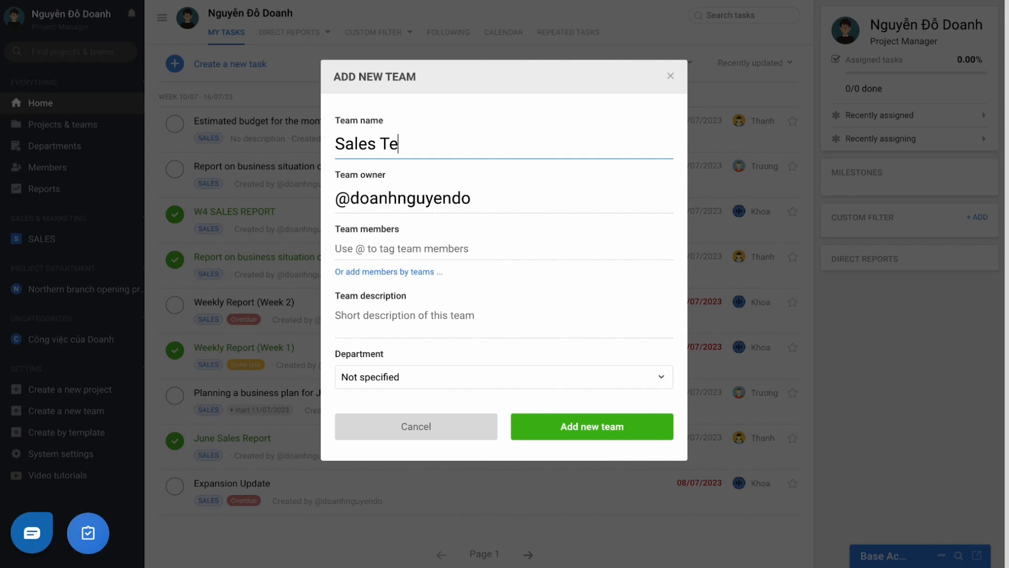
{"action": "type", "text": "am"}
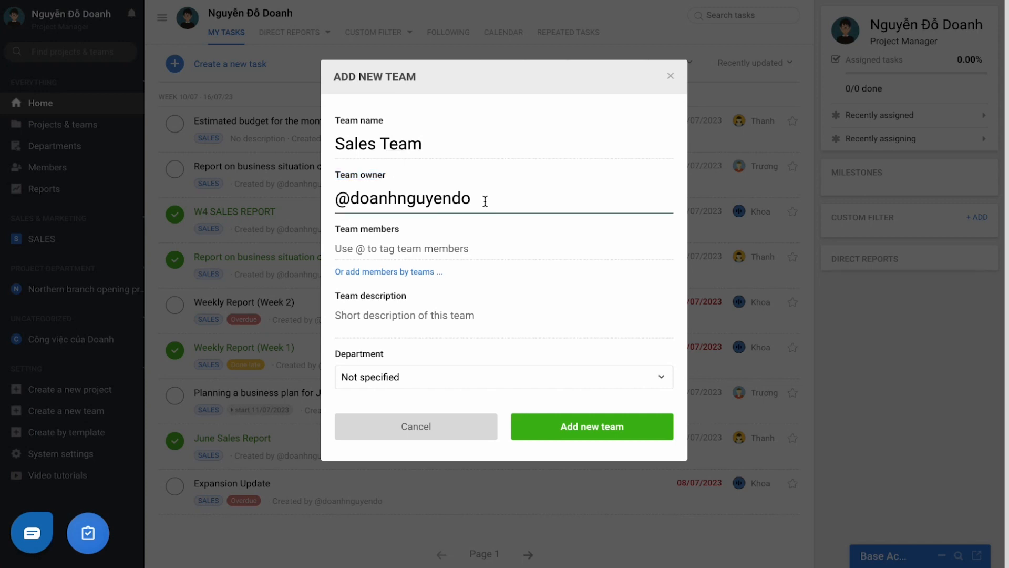
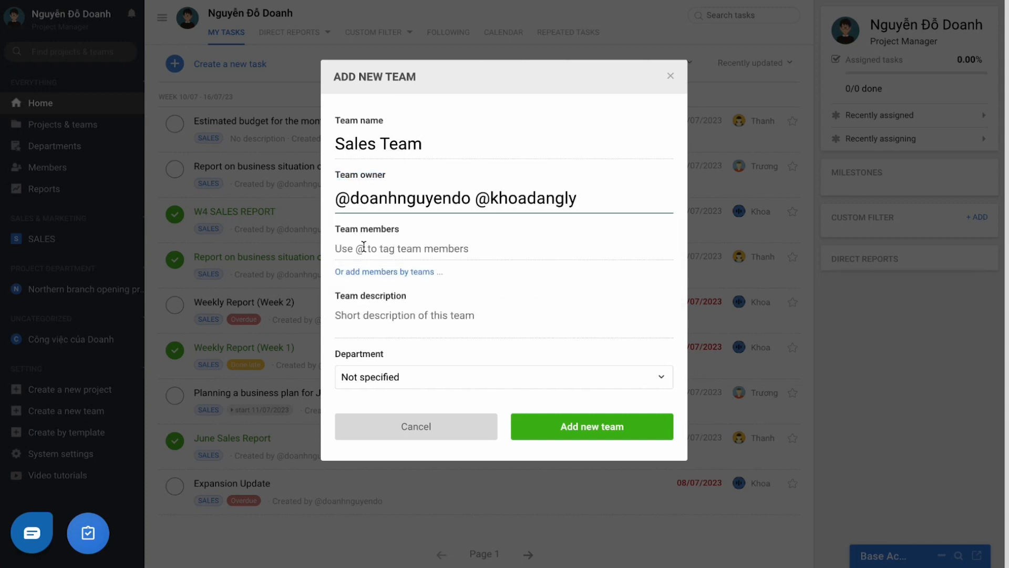
{"action": "type", "text": "@thanhmai @"}
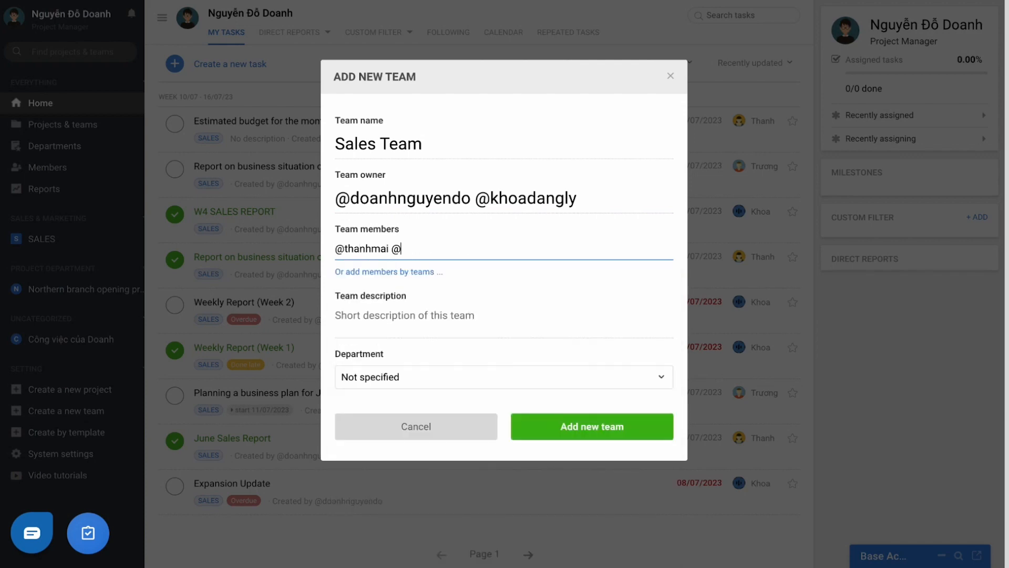
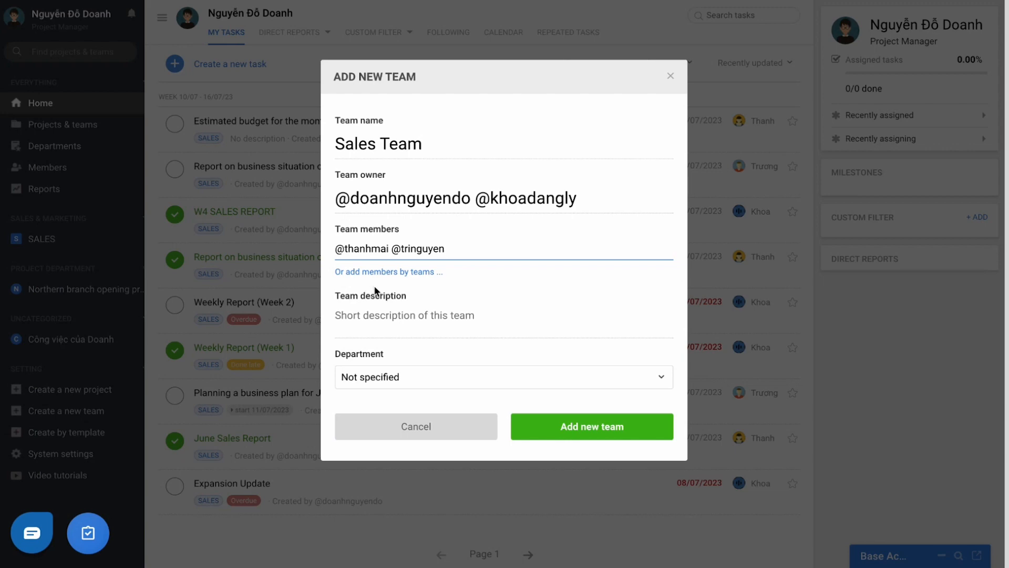
{"action": "left_click", "coordinate": [388, 271]}
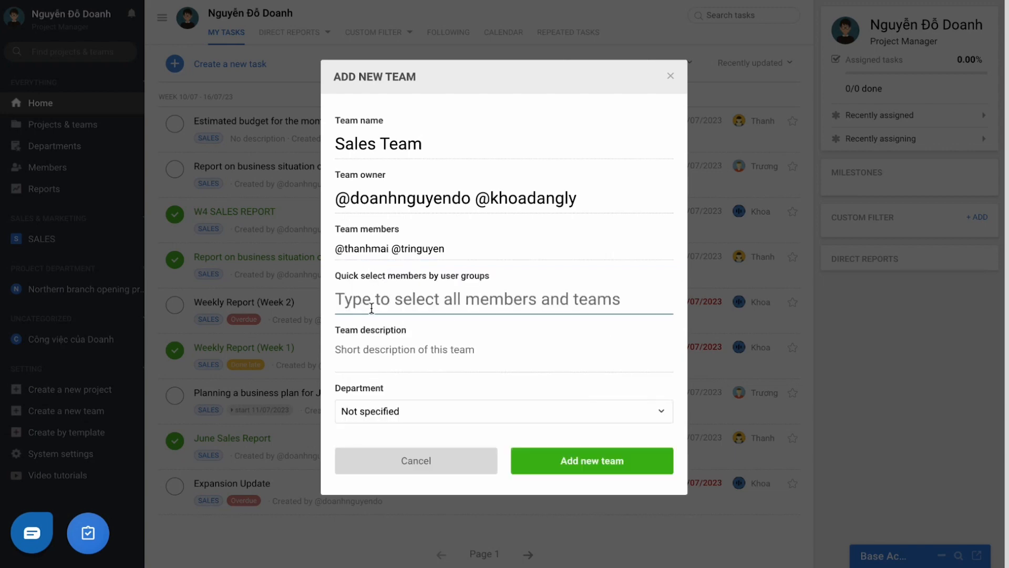
{"action": "type", "text": "@sal"}
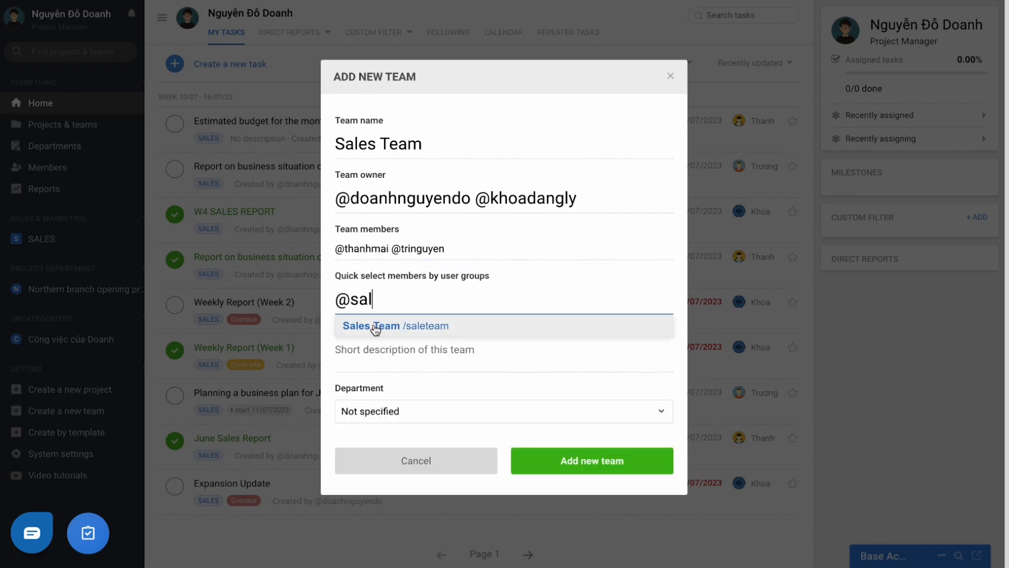
{"action": "left_click", "coordinate": [394, 325]}
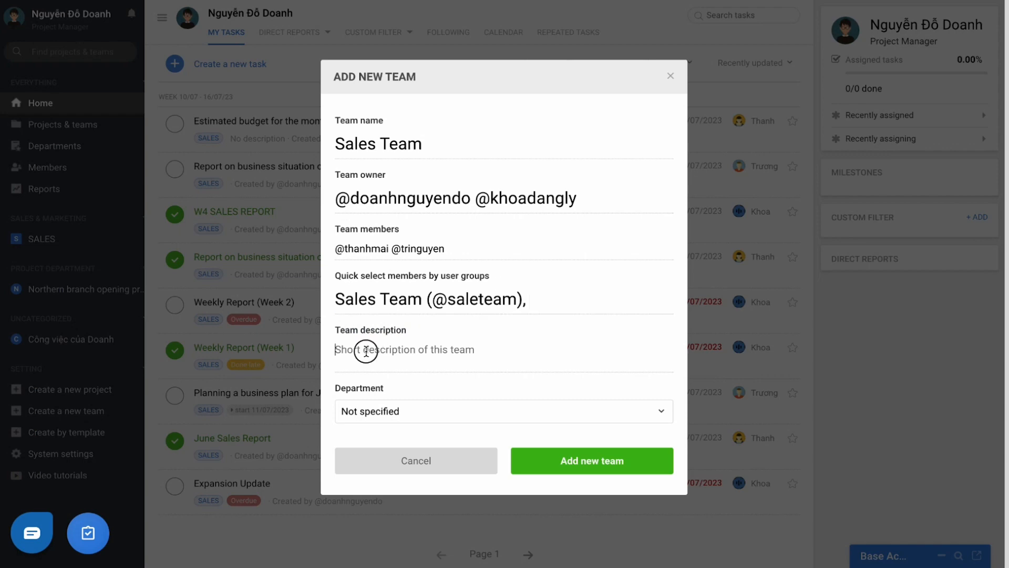
{"action": "mouse_move", "coordinate": [362, 388]}
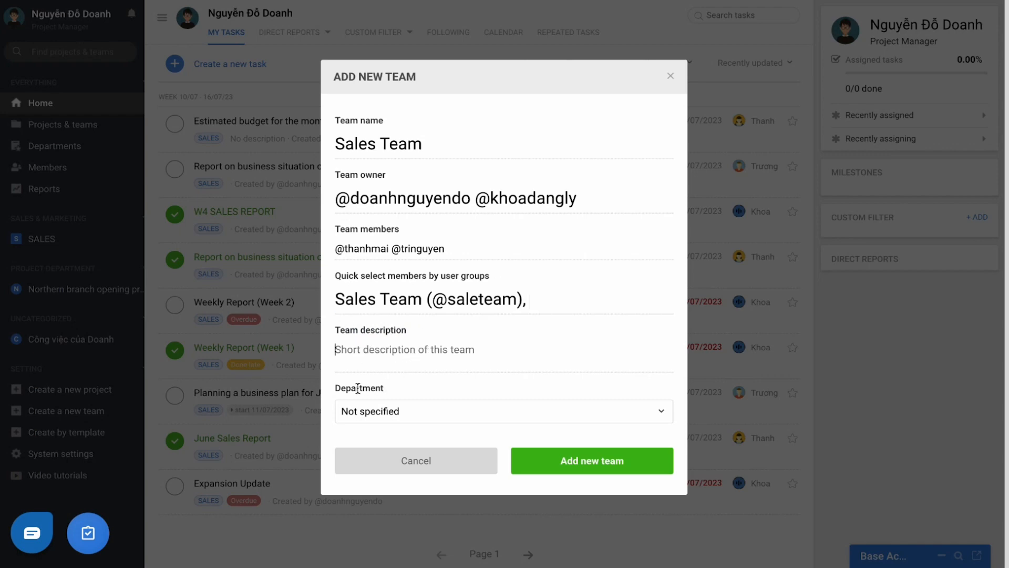
Try BUSINESS DEVELOPMENT as department, revert to Not specified, and submit the team form.
{"action": "left_click", "coordinate": [504, 411]}
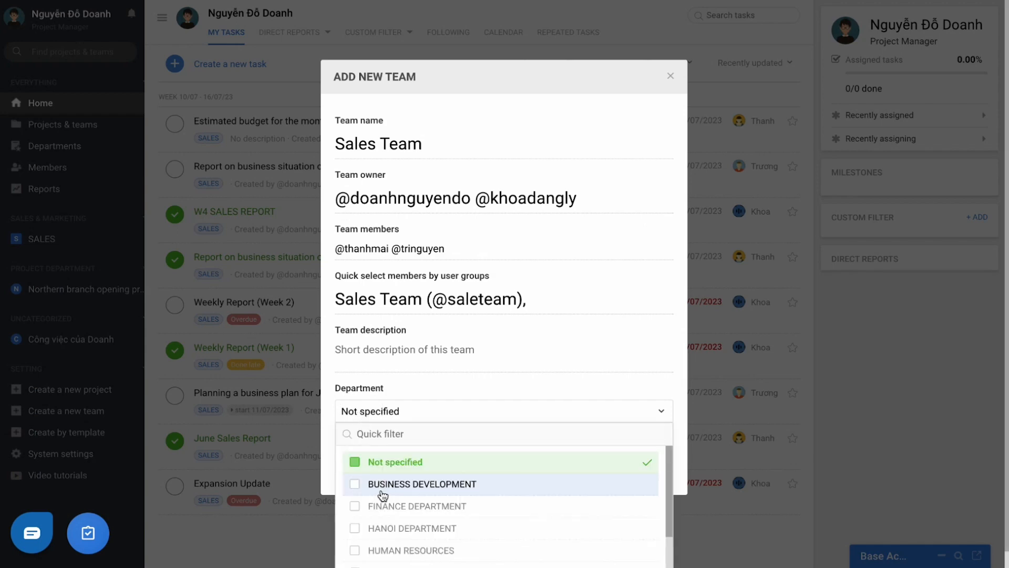
{"action": "left_click", "coordinate": [423, 484]}
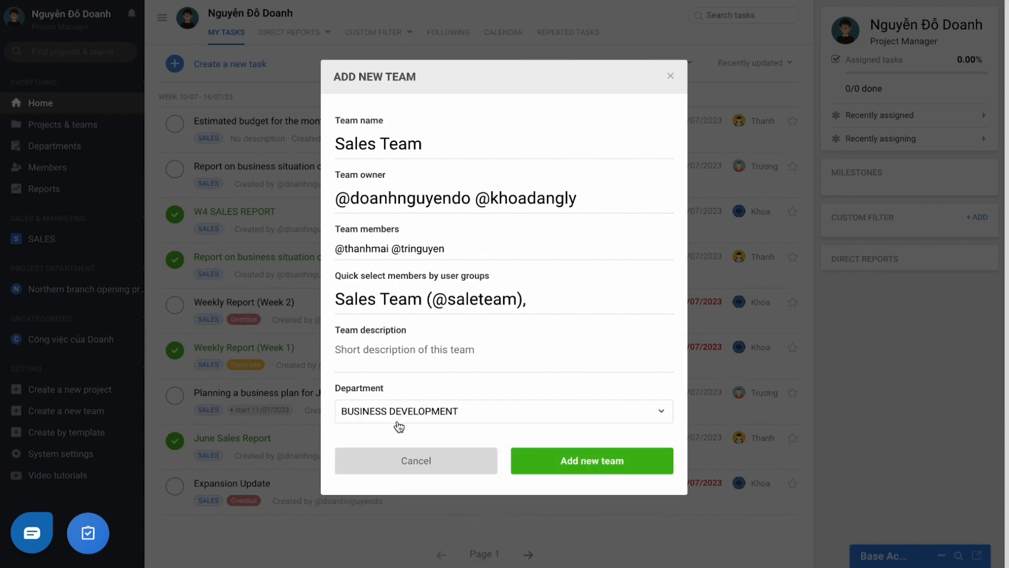
{"action": "mouse_move", "coordinate": [419, 414]}
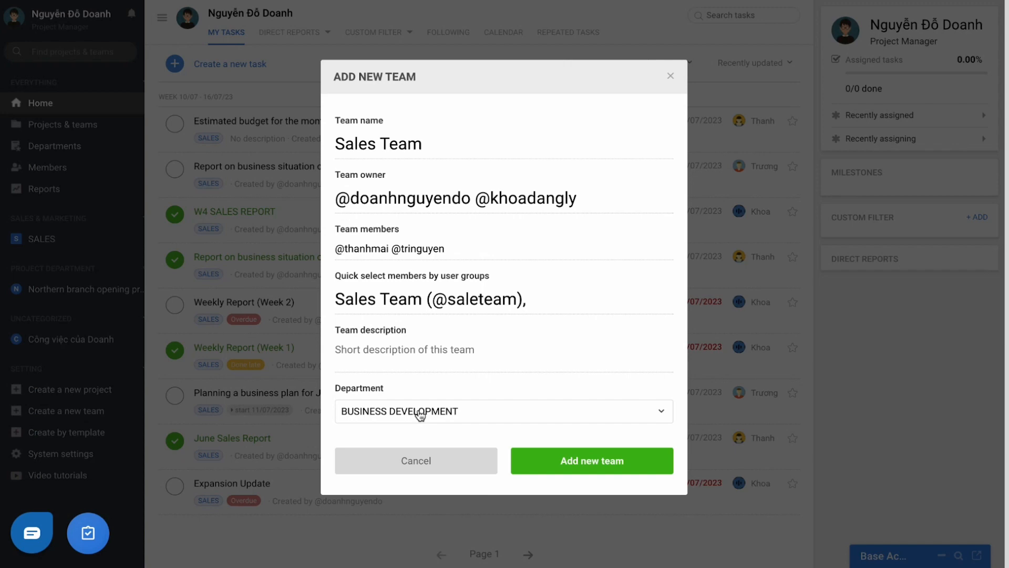
{"action": "left_click", "coordinate": [504, 411]}
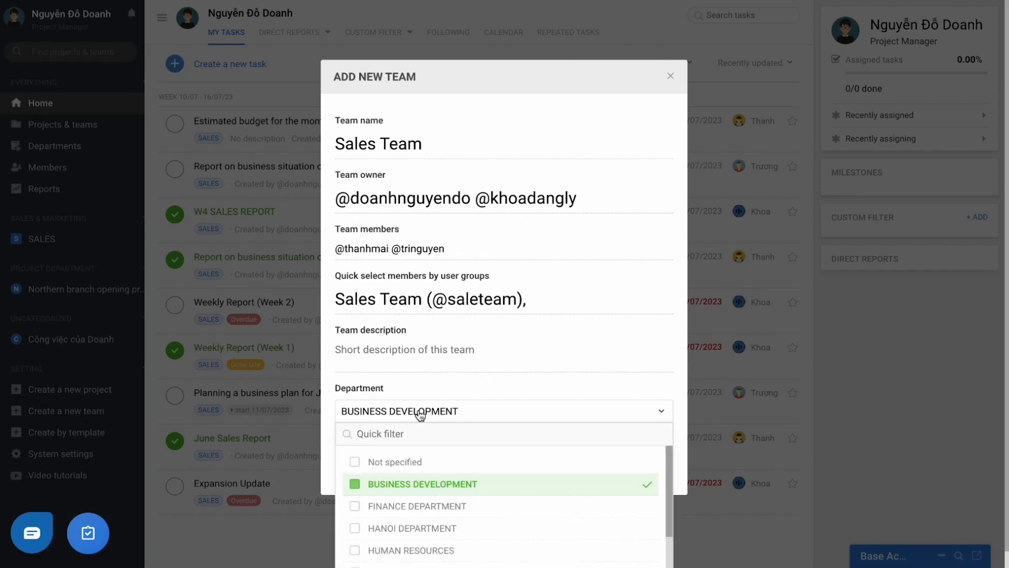
{"action": "mouse_move", "coordinate": [395, 462]}
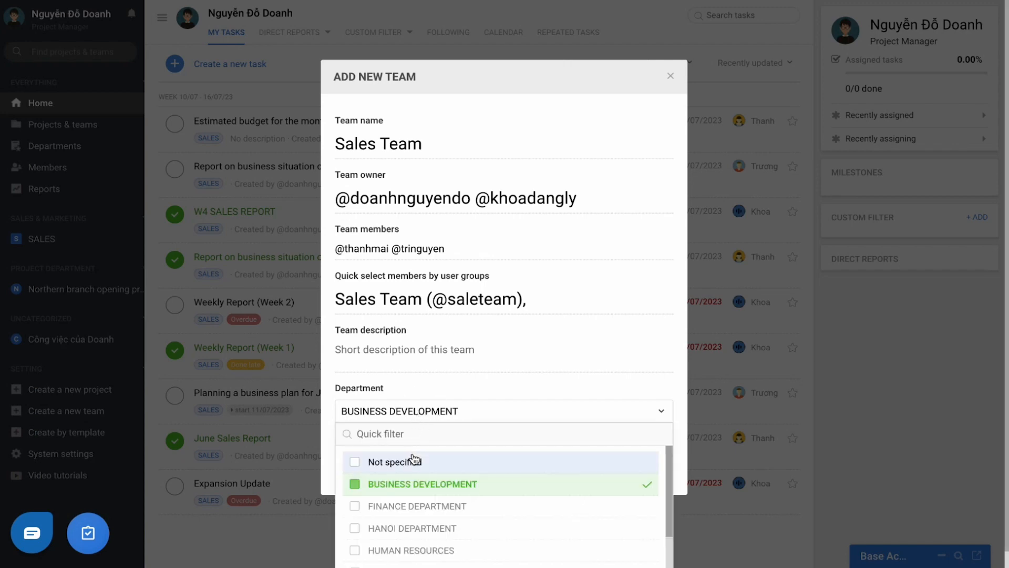
{"action": "mouse_move", "coordinate": [379, 465]}
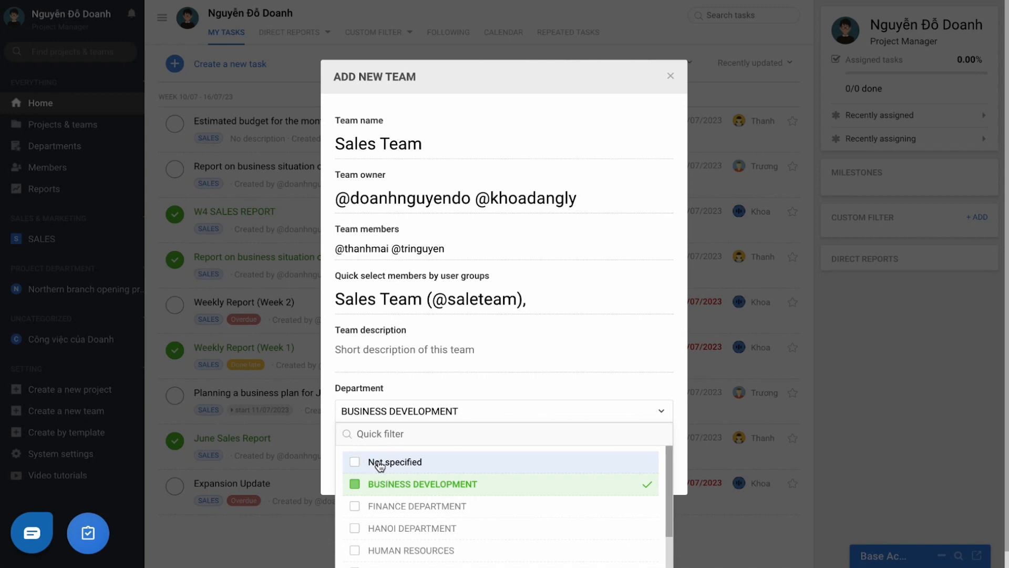
{"action": "left_click", "coordinate": [394, 462]}
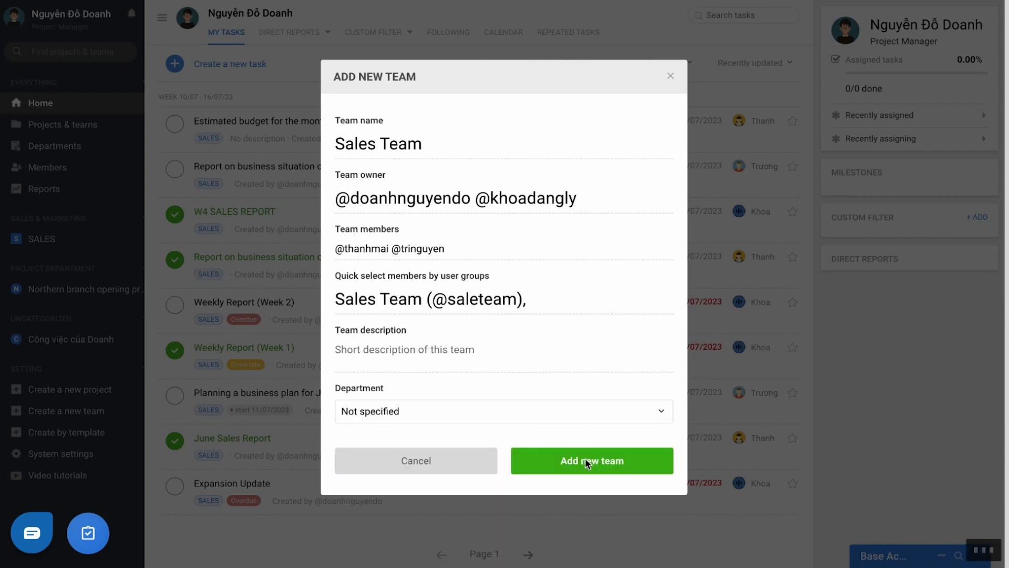
{"action": "left_click", "coordinate": [590, 460]}
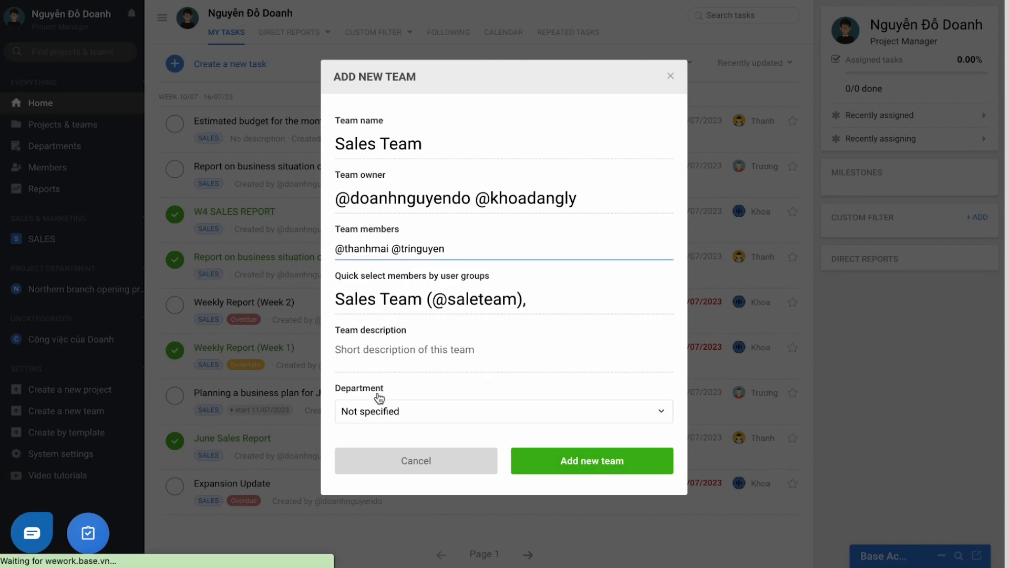
Create the Sales Team with six members and dismiss the assignee filter on its task page.
{"action": "left_click", "coordinate": [590, 461]}
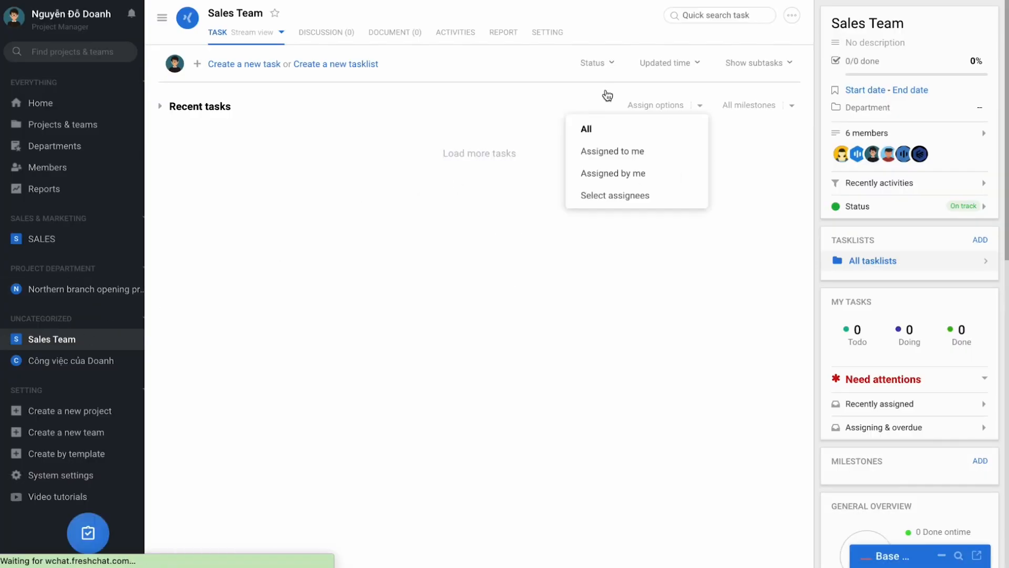
{"action": "left_click", "coordinate": [183, 349]}
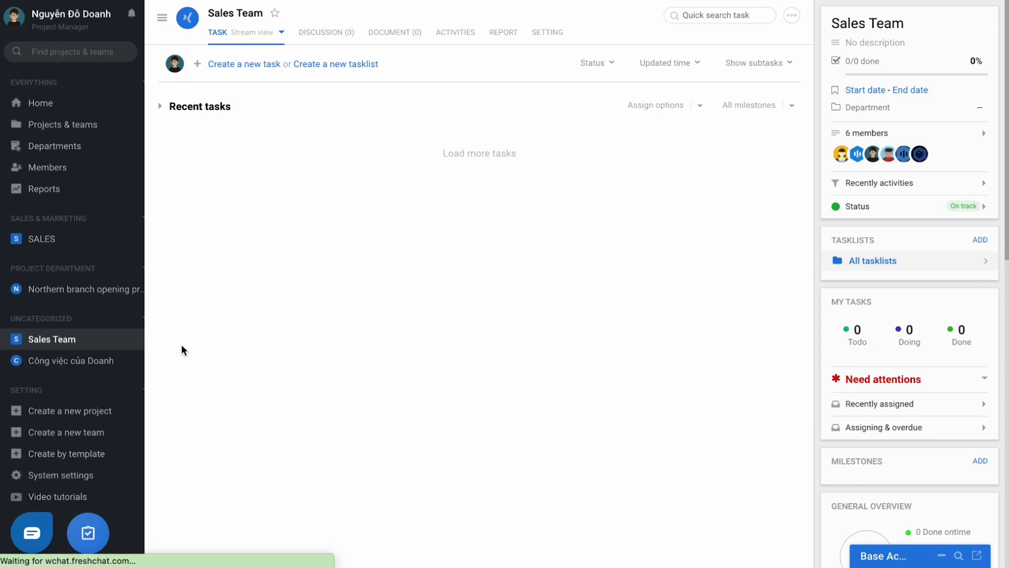
{"action": "mouse_move", "coordinate": [167, 300]}
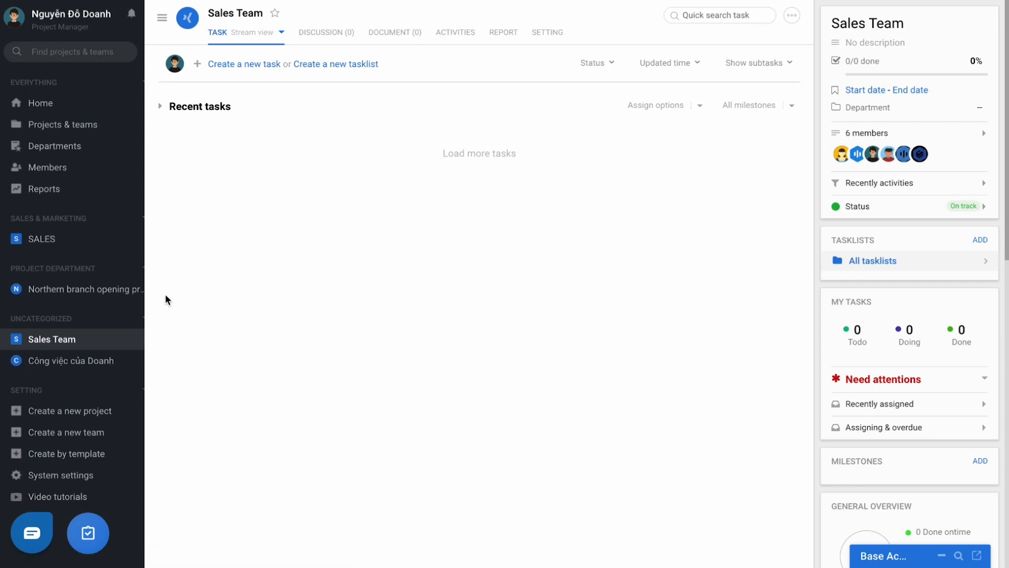
{"action": "mouse_move", "coordinate": [163, 345]}
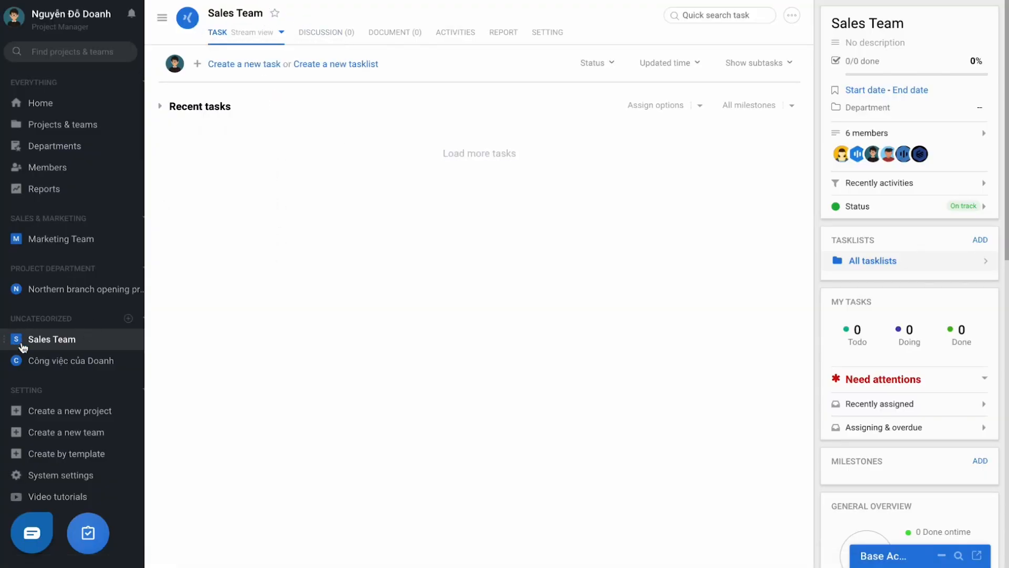
{"action": "mouse_move", "coordinate": [618, 214]}
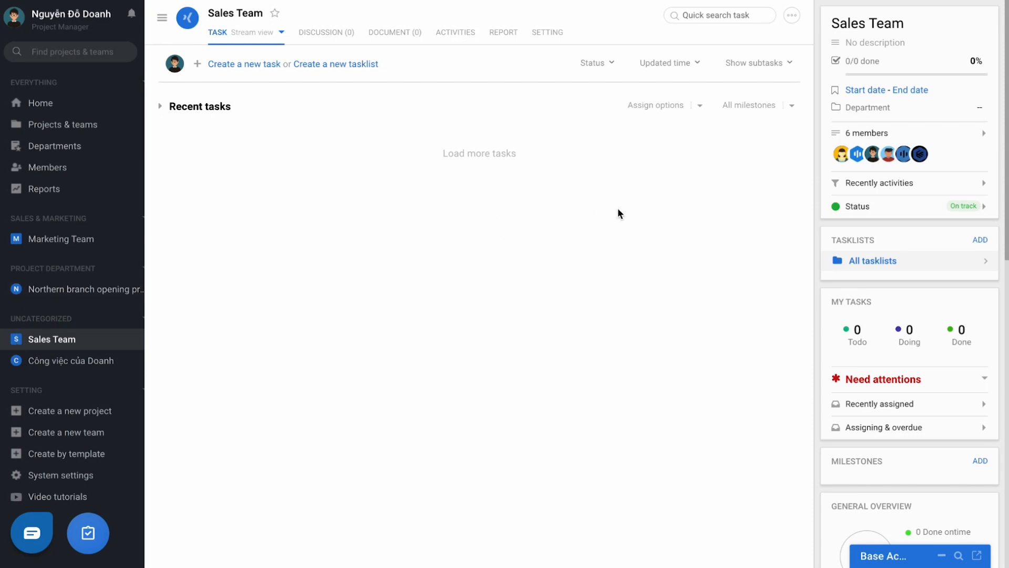
{"action": "mouse_move", "coordinate": [818, 45]}
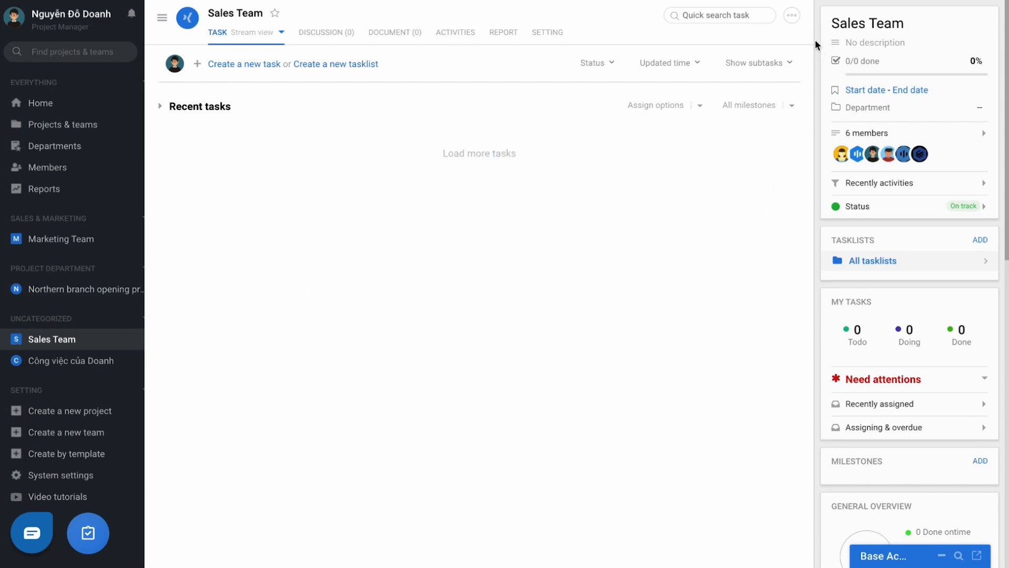
{"action": "mouse_move", "coordinate": [795, 31]}
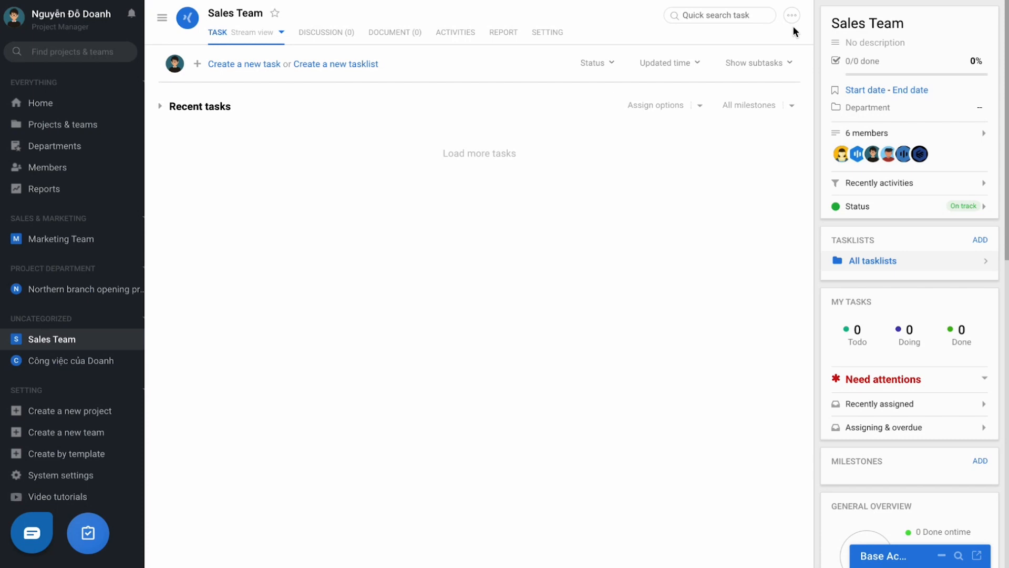
Edit the Sales Team to set its department to SALES & MARKETING and save.
{"action": "left_click", "coordinate": [792, 15]}
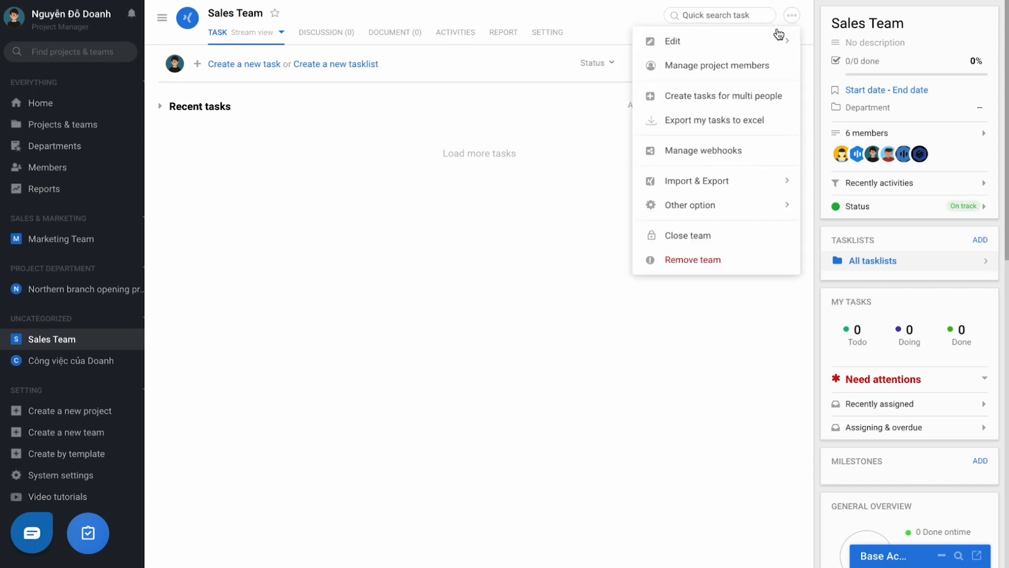
{"action": "left_click", "coordinate": [672, 41]}
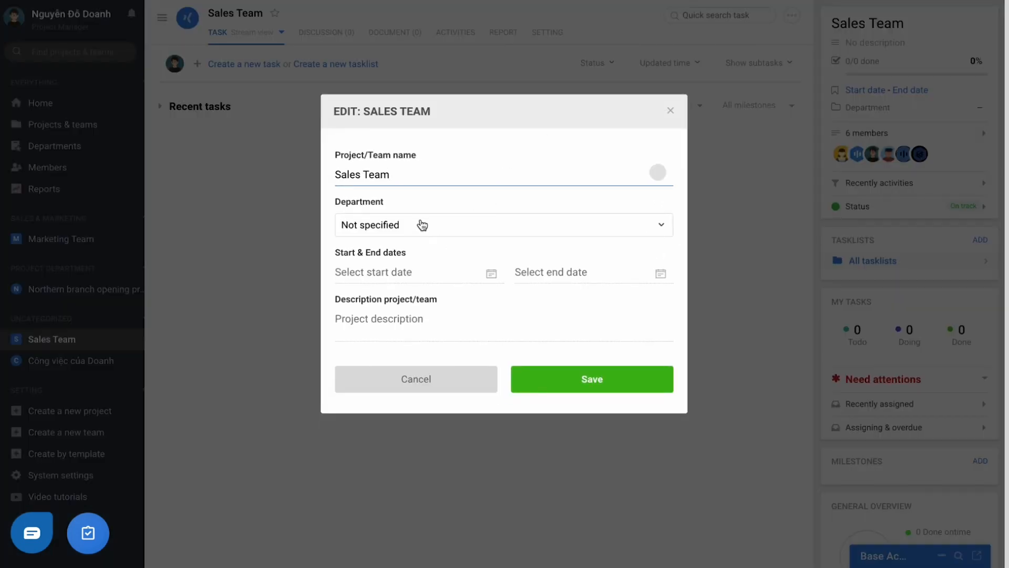
{"action": "left_click", "coordinate": [504, 225]}
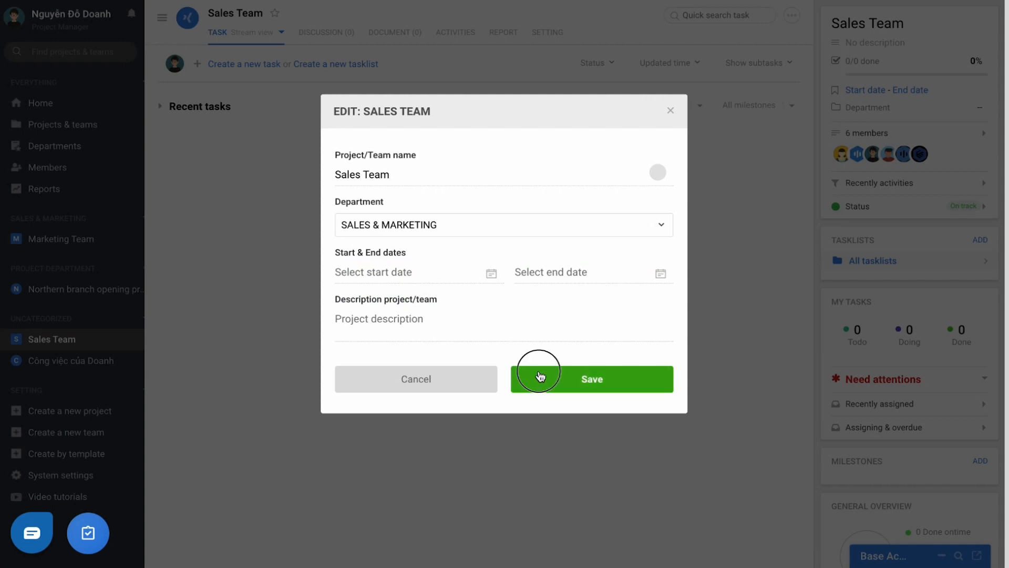
{"action": "left_click", "coordinate": [590, 378]}
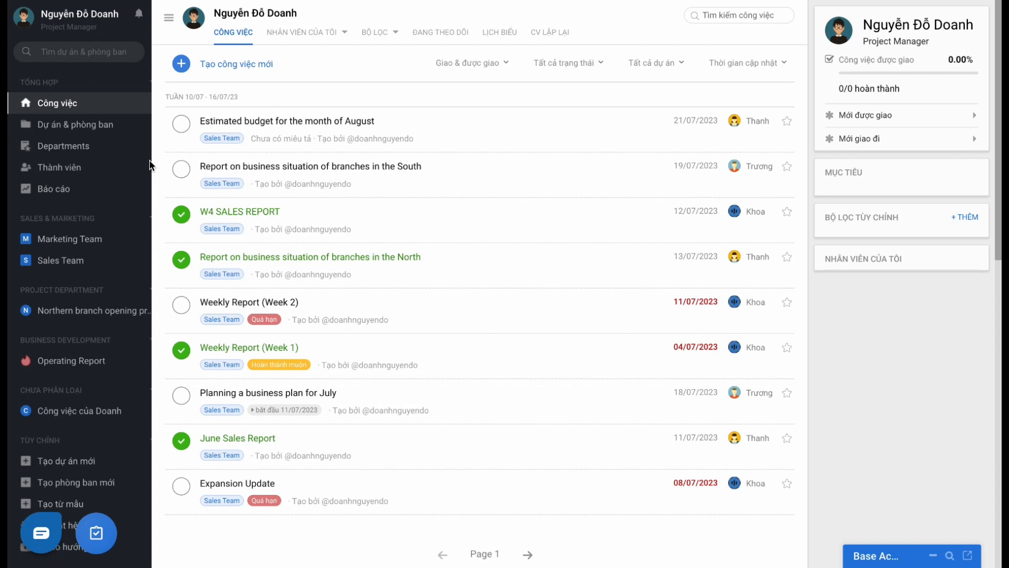
{"action": "mouse_move", "coordinate": [129, 278]}
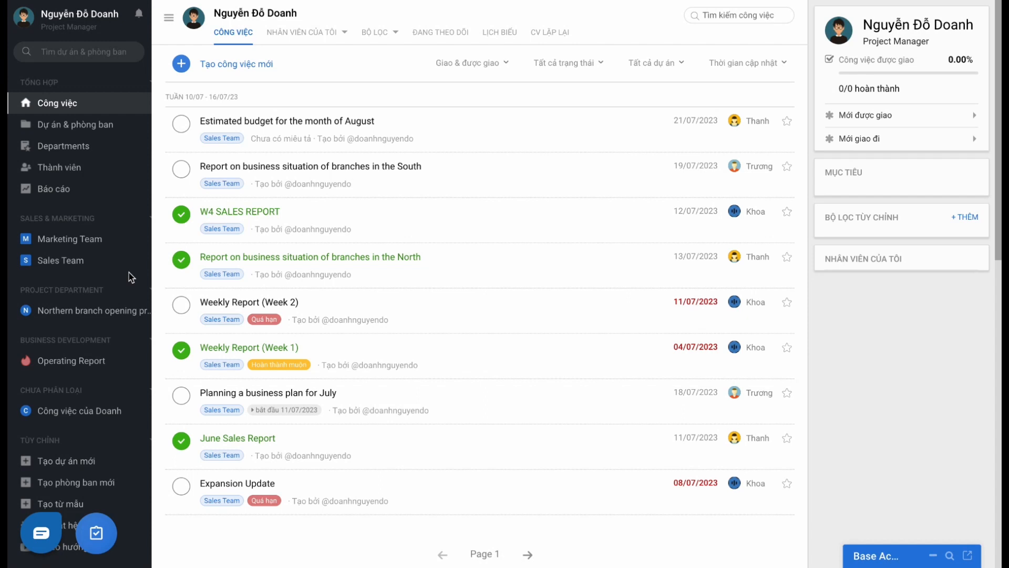
{"action": "mouse_move", "coordinate": [121, 352]}
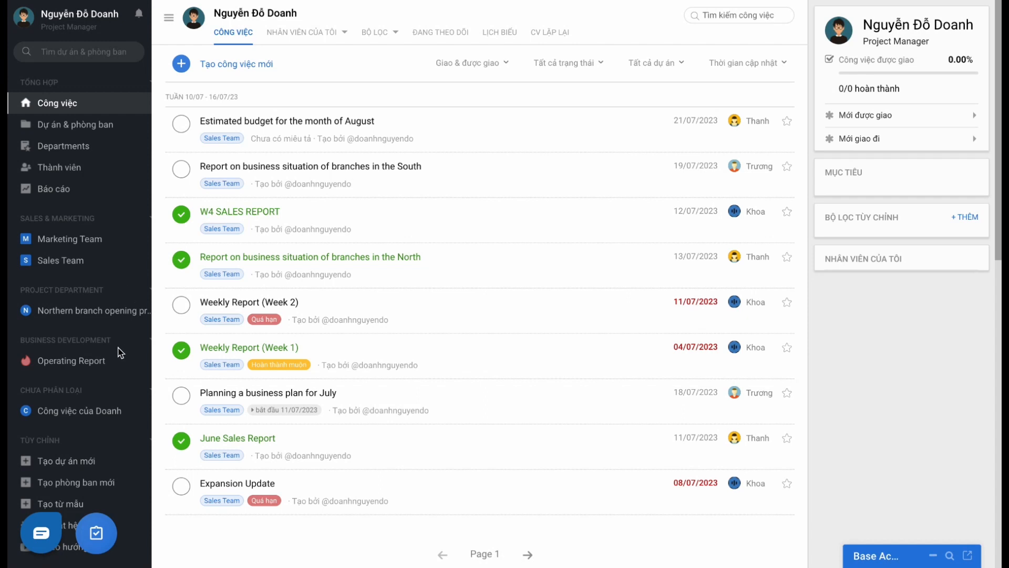
{"action": "mouse_move", "coordinate": [36, 361]}
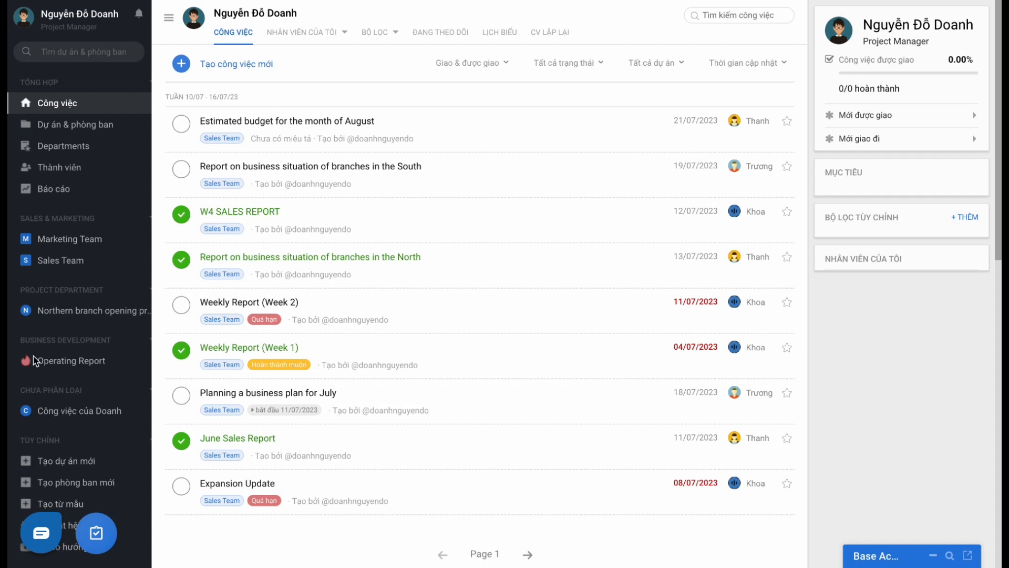
{"action": "mouse_move", "coordinate": [82, 381]}
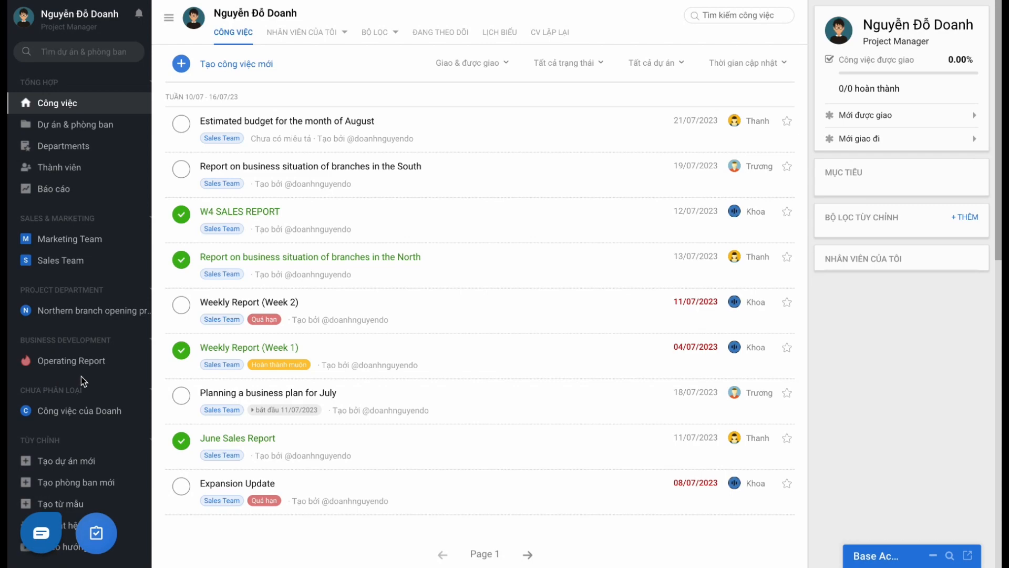
Browse the Operating Report board across its tasklists.
{"action": "left_click", "coordinate": [71, 361]}
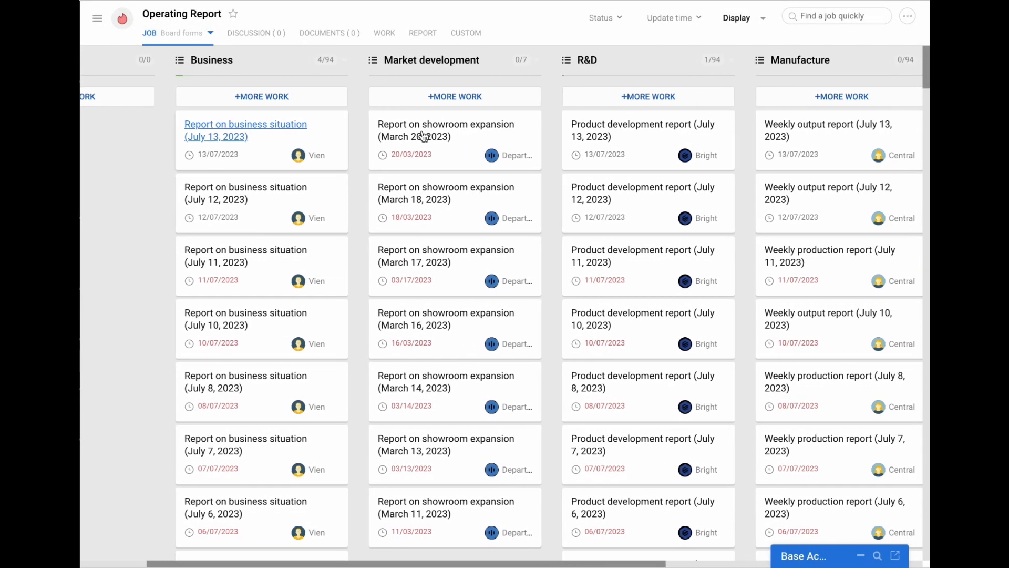
{"action": "scroll", "scroll_direction": "right", "scroll_amount": 3}
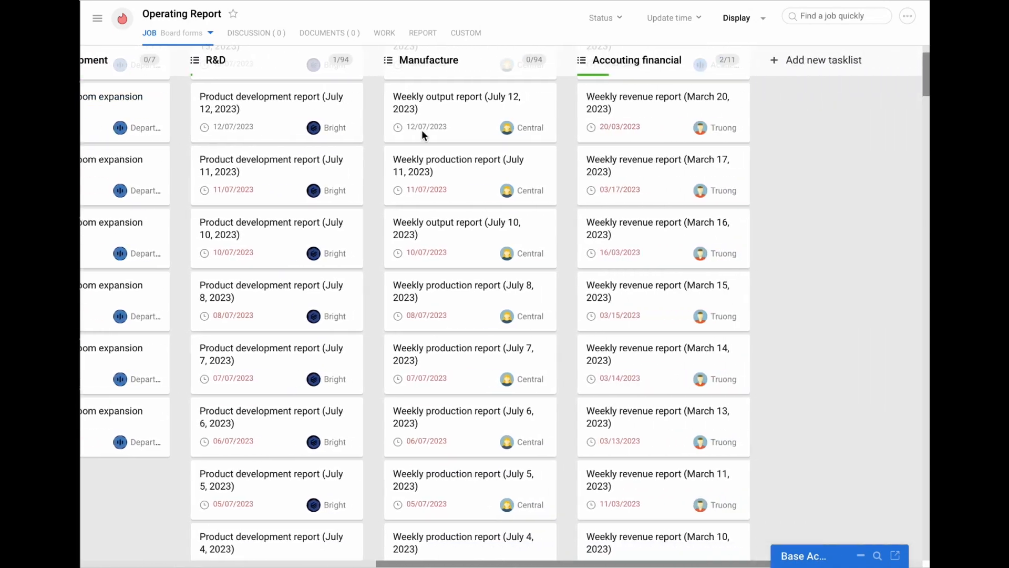
{"action": "scroll", "scroll_direction": "up", "scroll_amount": 3}
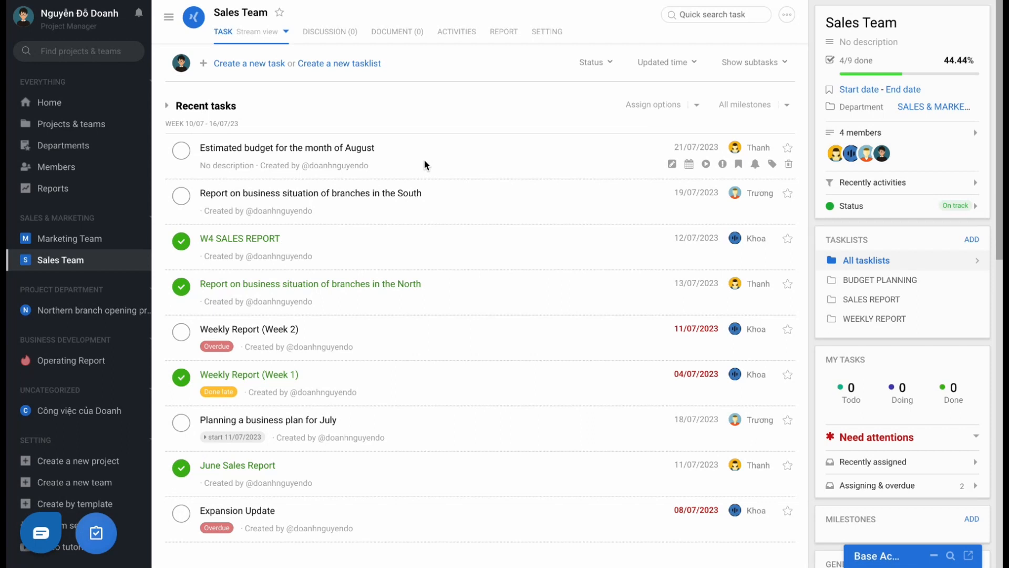
{"action": "mouse_move", "coordinate": [399, 91]}
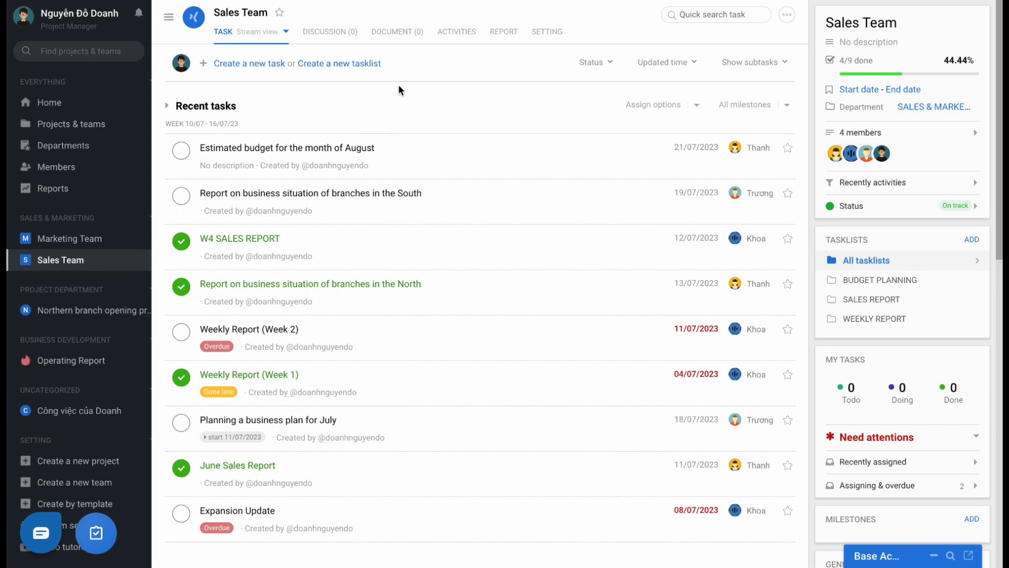
{"action": "mouse_move", "coordinate": [339, 63]}
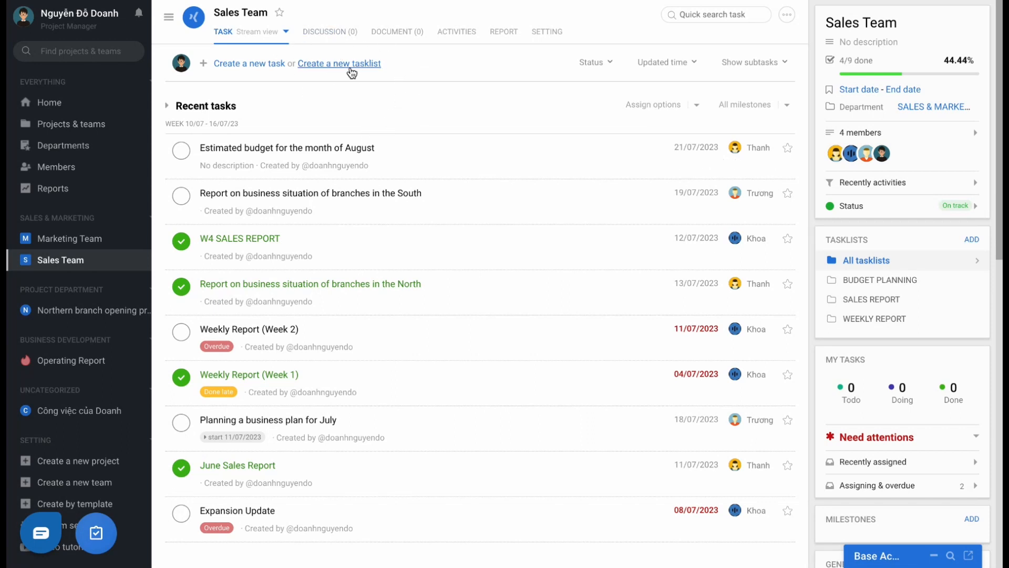
Create a new tasklist named 'DAILY REPORT' in the Sales Team.
{"action": "type", "text": "DAILY REP"}
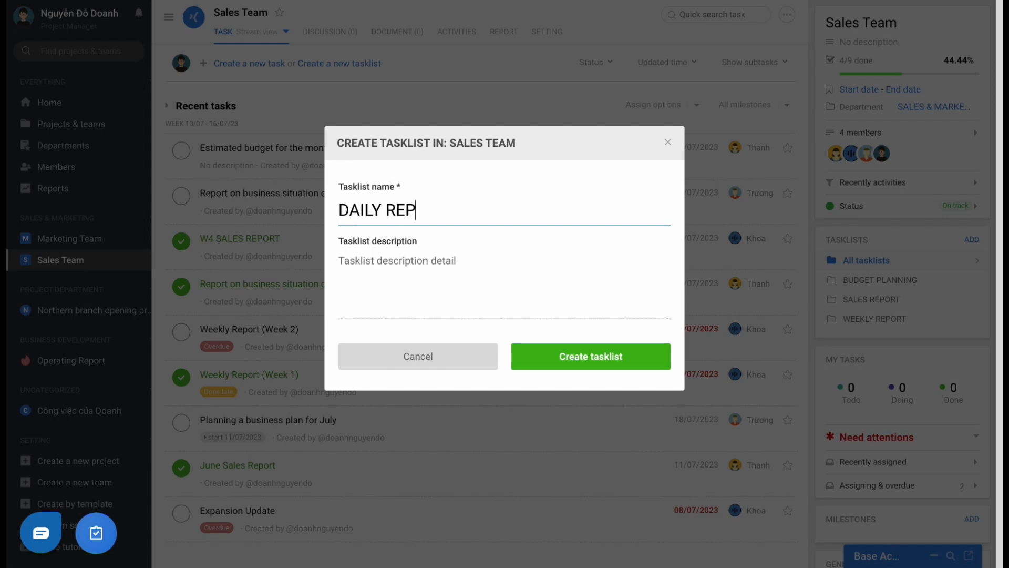
{"action": "type", "text": "ORT"}
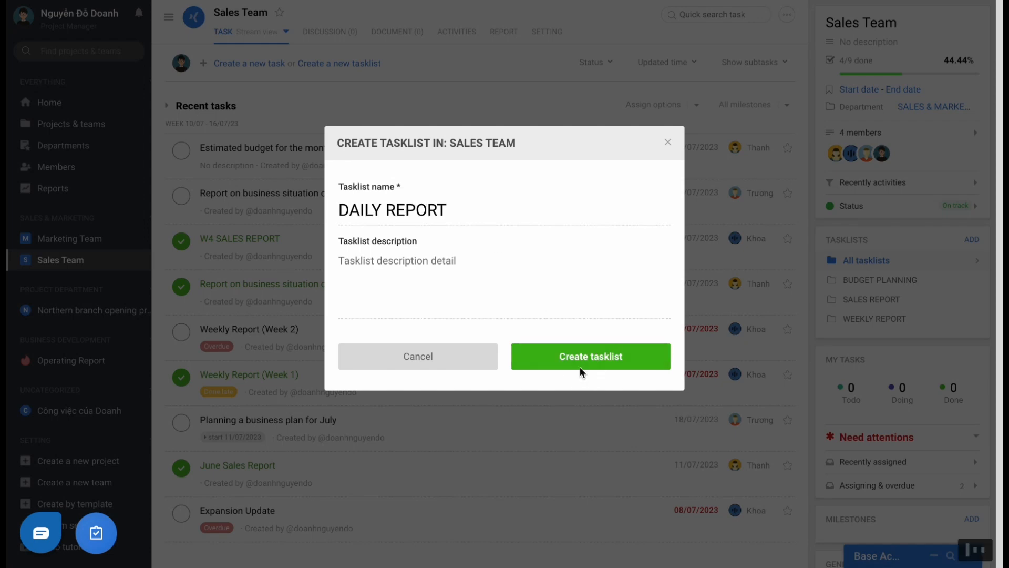
{"action": "left_click", "coordinate": [589, 356]}
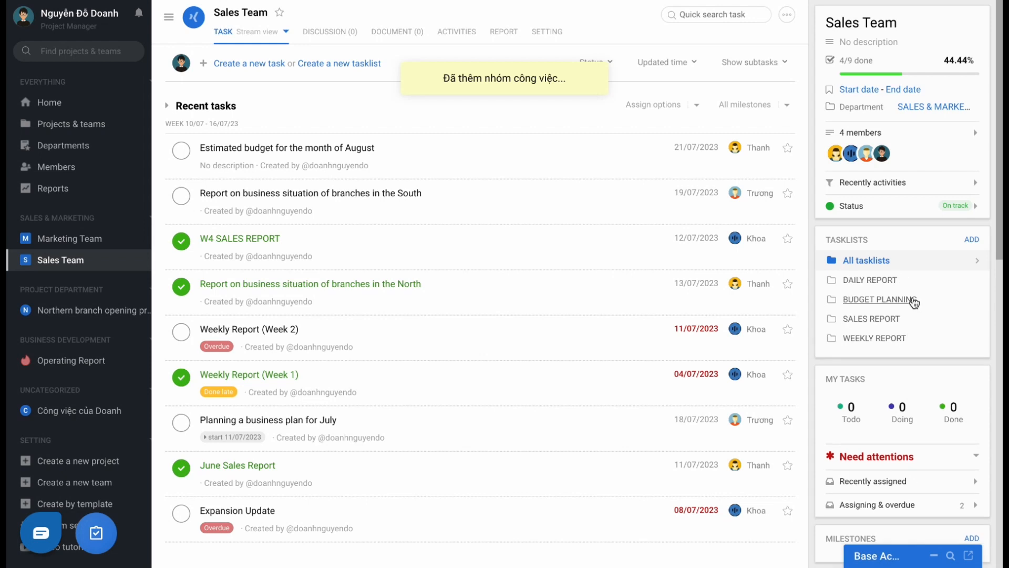
Review the tasks in the DAILY REPORT, SALES REPORT and WEEKLY REPORT tasklists.
{"action": "left_click", "coordinate": [870, 280]}
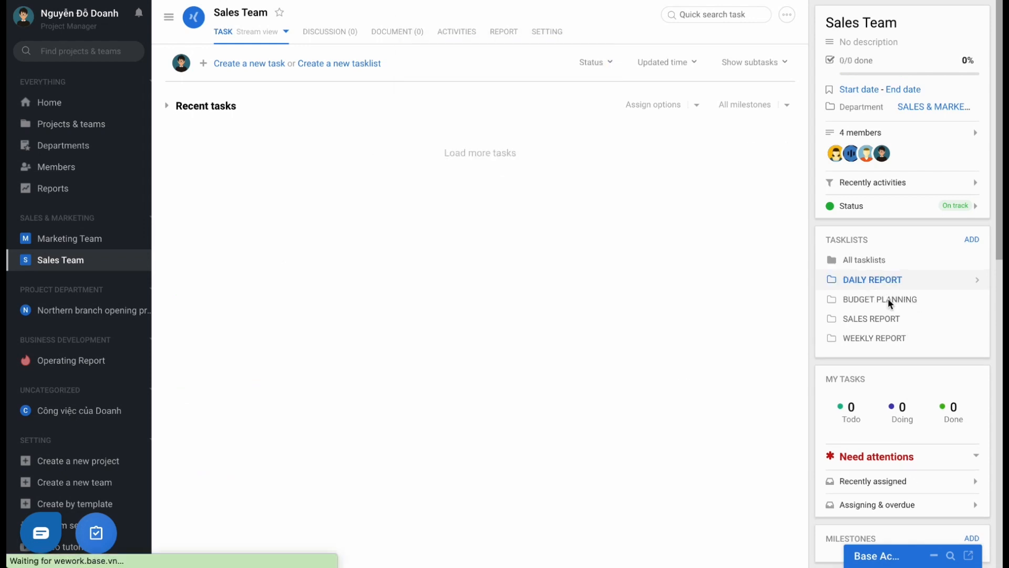
{"action": "left_click", "coordinate": [873, 317]}
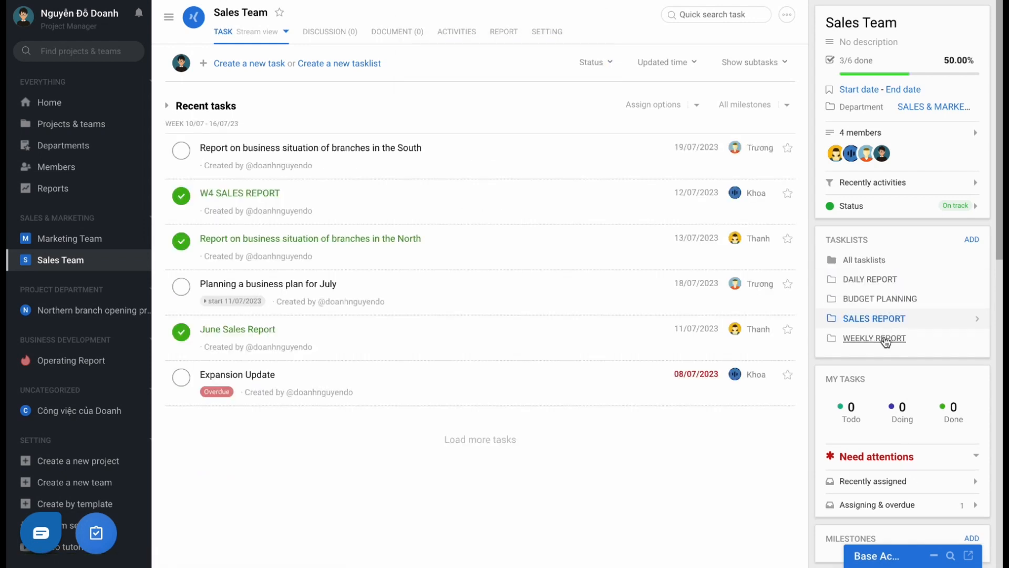
{"action": "left_click", "coordinate": [875, 338]}
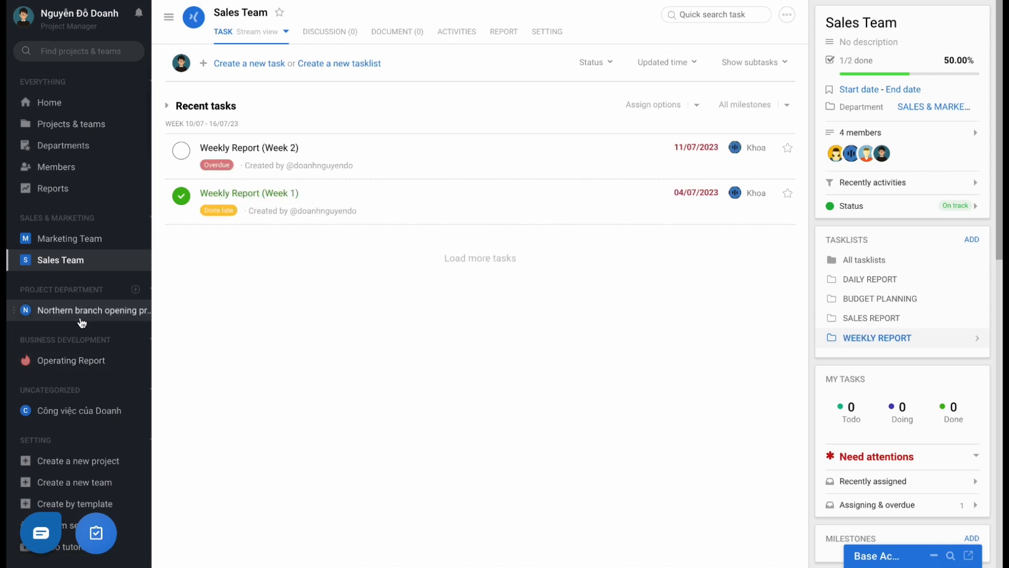
Browse the Northern branch opening project board across its task stages through BRANCH OPENING.
{"action": "left_click", "coordinate": [94, 311]}
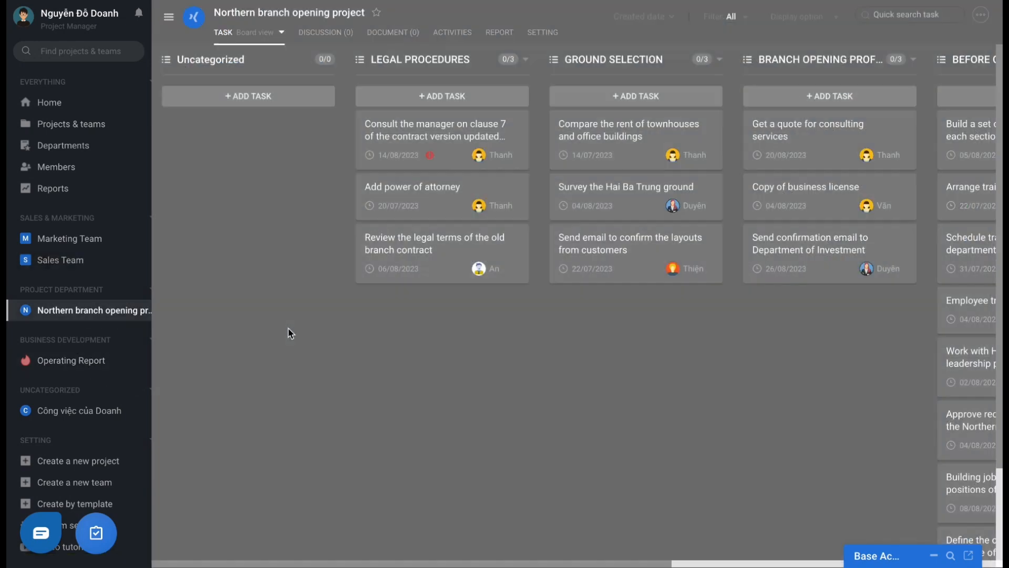
{"action": "scroll", "scroll_direction": "right", "scroll_amount": 3}
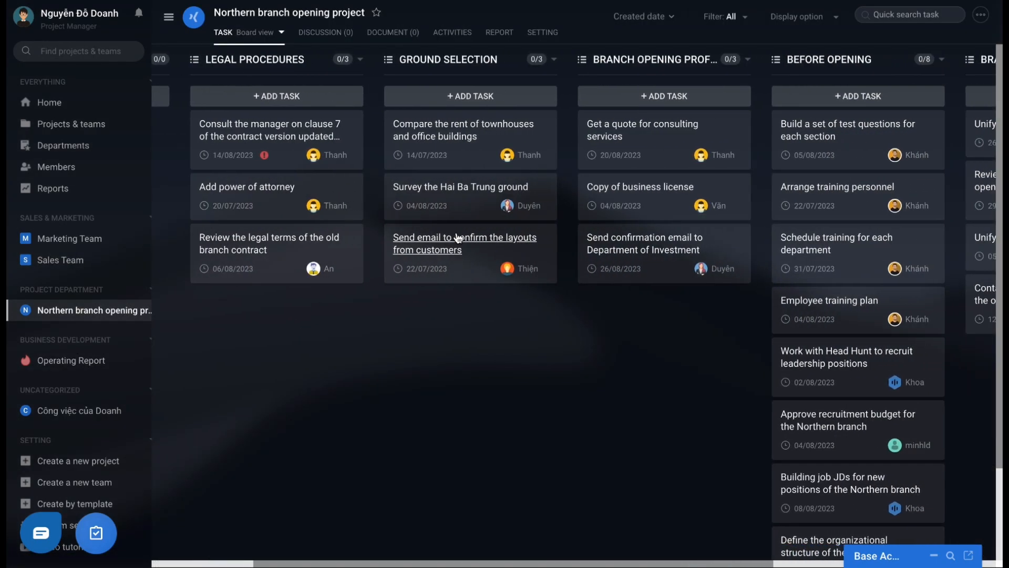
{"action": "scroll", "scroll_direction": "right", "scroll_amount": 3}
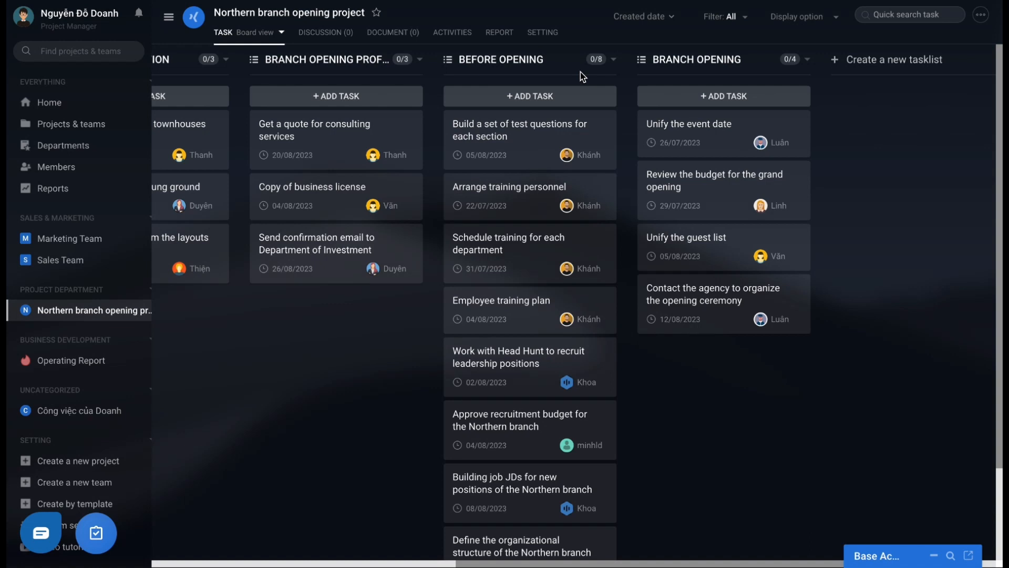
{"action": "scroll", "scroll_direction": "left", "scroll_amount": 3}
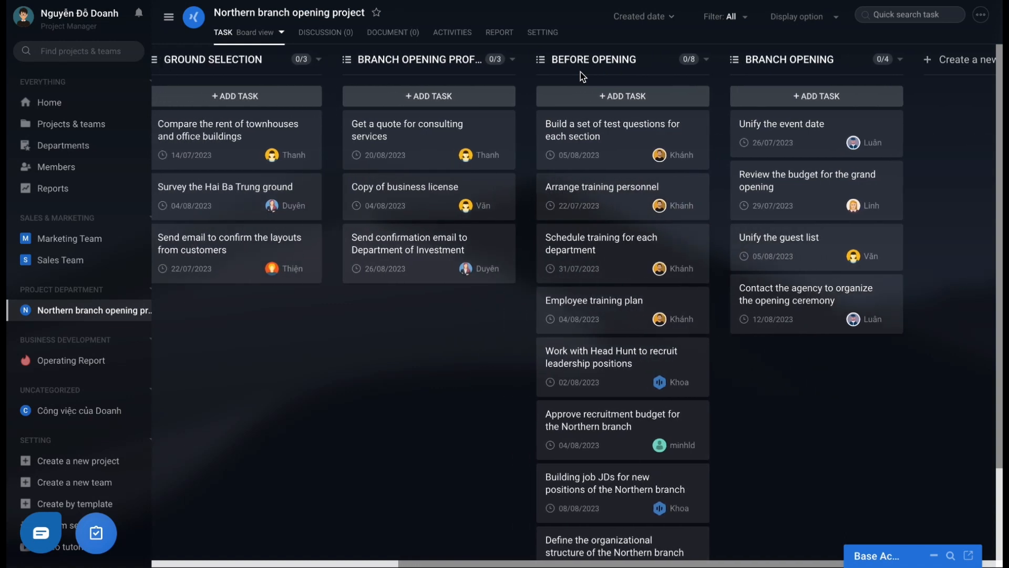